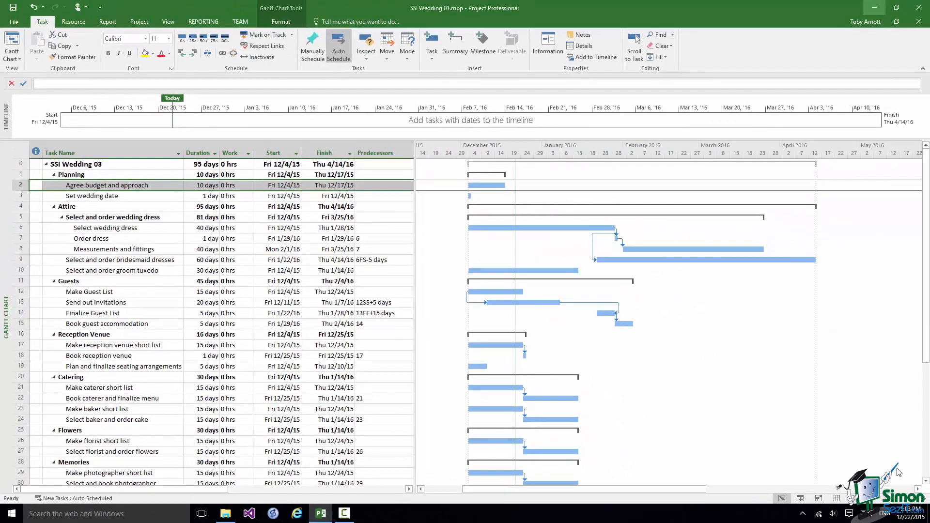
pyautogui.moveTo(899, 472)
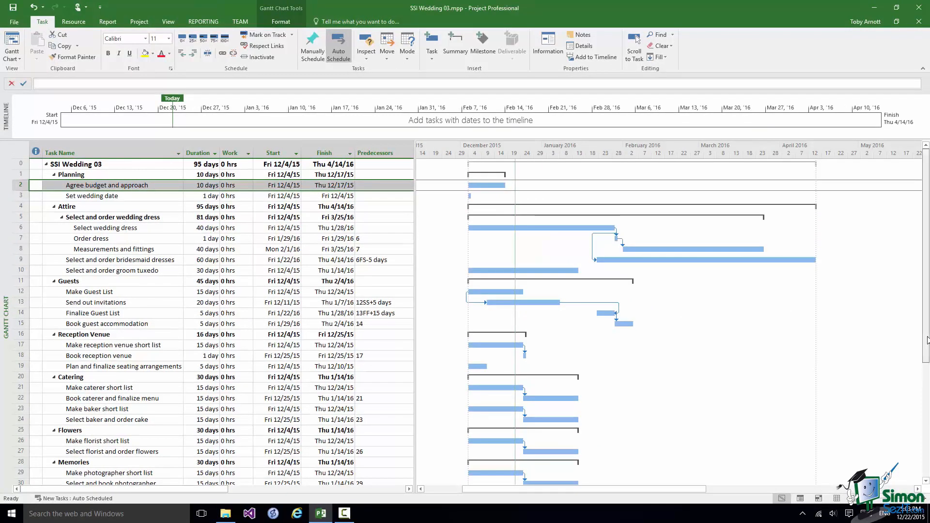
# - Set Set wedding date's predecessors to 18,38 so it starts Mon 12/28/15
pyautogui.scroll(-3)
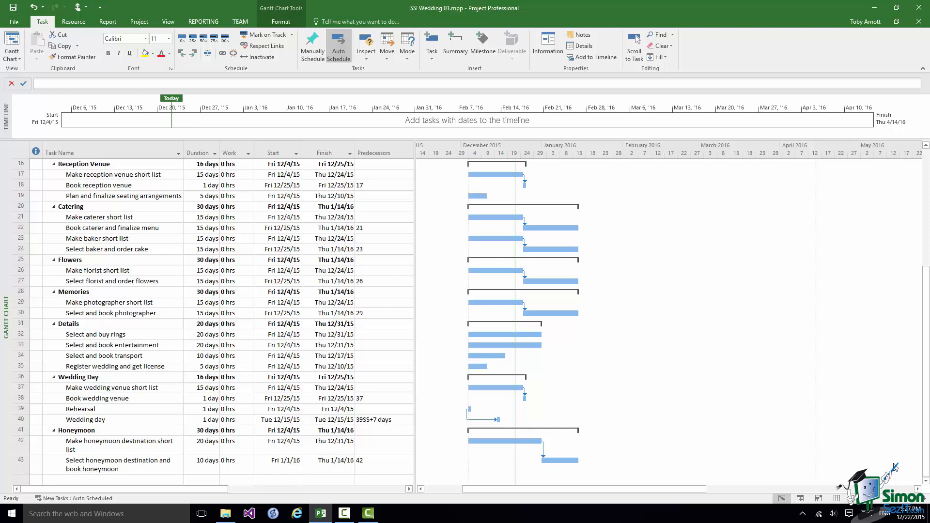
pyautogui.moveTo(870, 466)
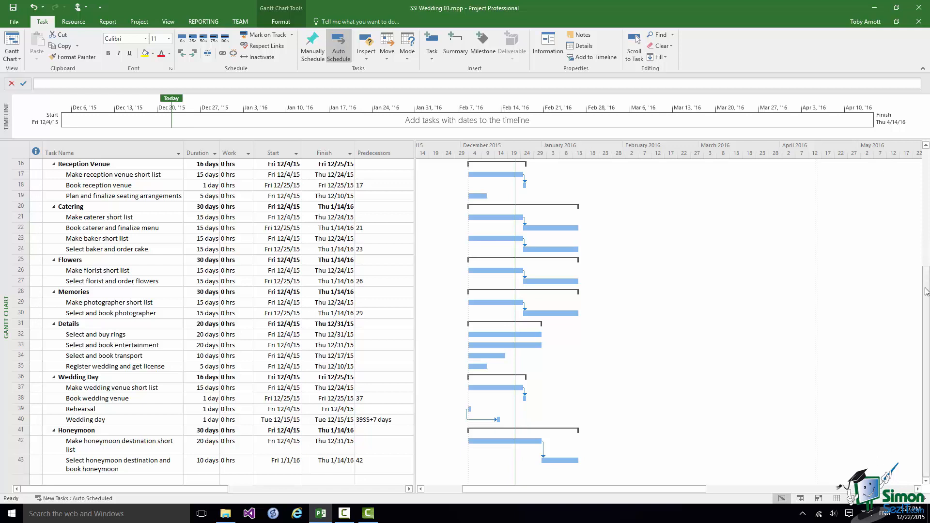
pyautogui.scroll(3)
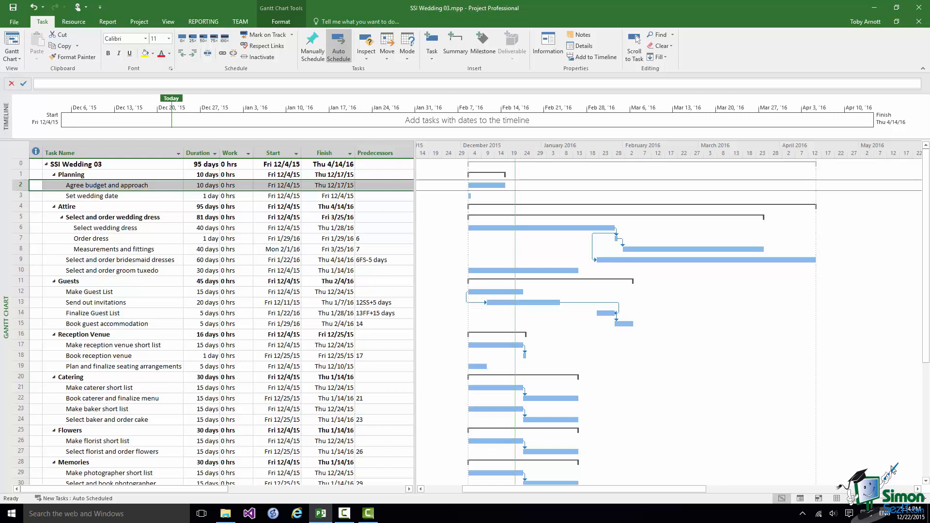
pyautogui.scroll(-3)
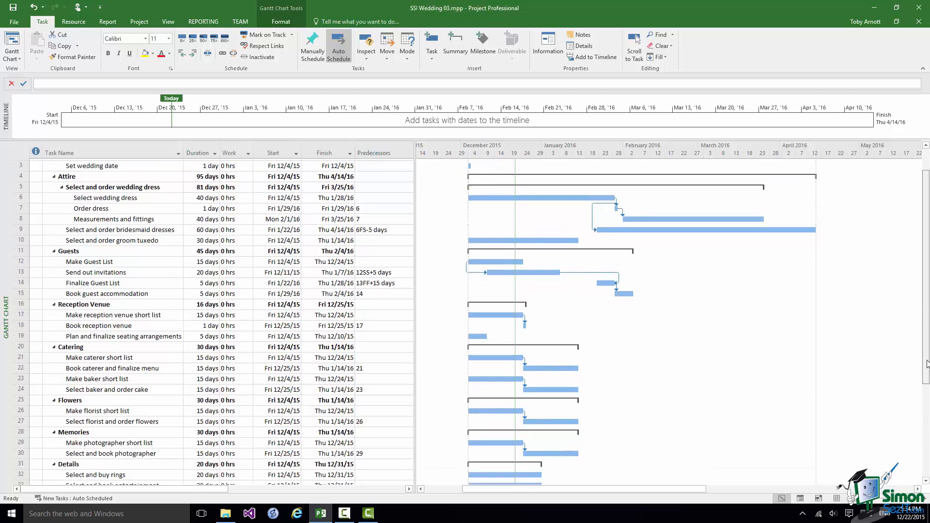
pyautogui.scroll(-3)
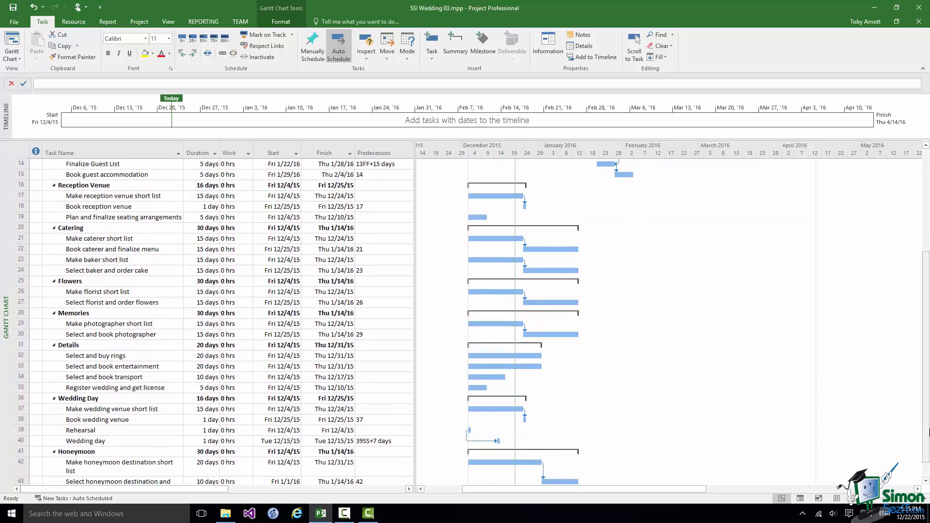
pyautogui.scroll(3)
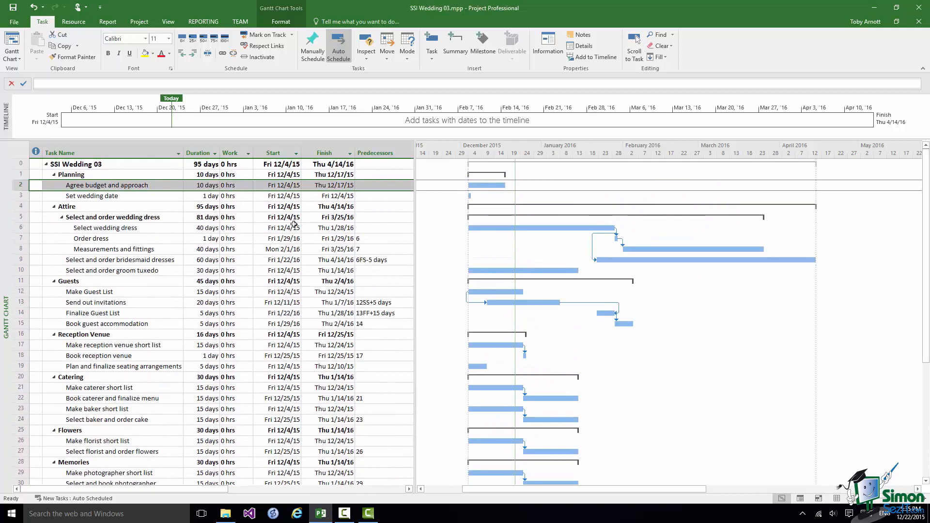
pyautogui.click(93, 196)
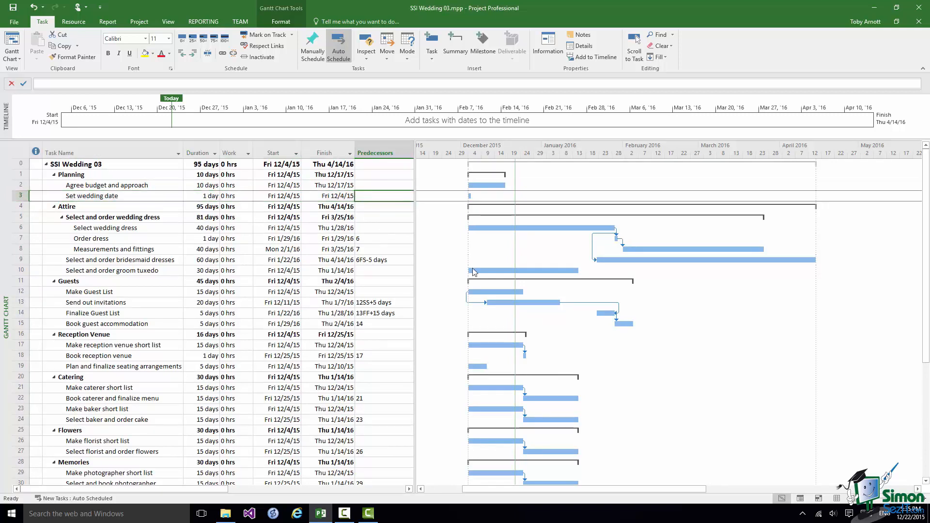
pyautogui.moveTo(565, 346)
pyautogui.write('18,')
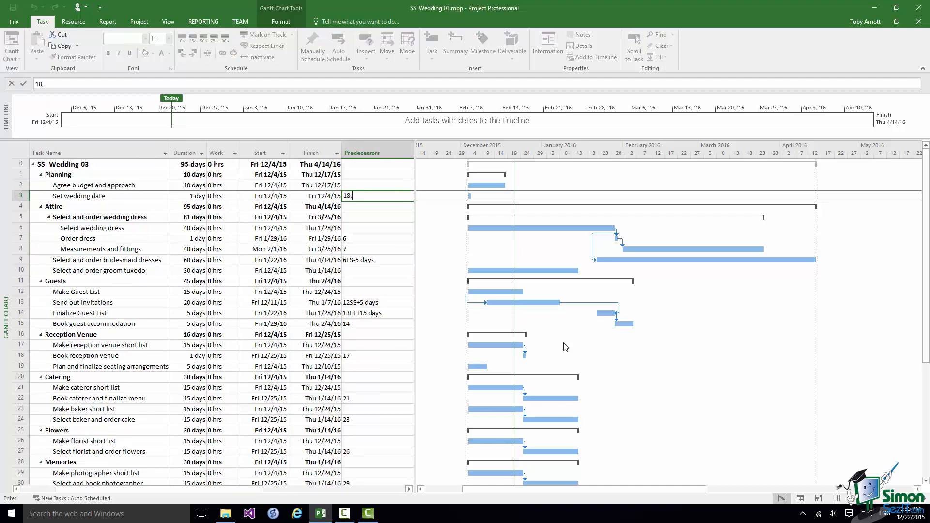
pyautogui.write('38')
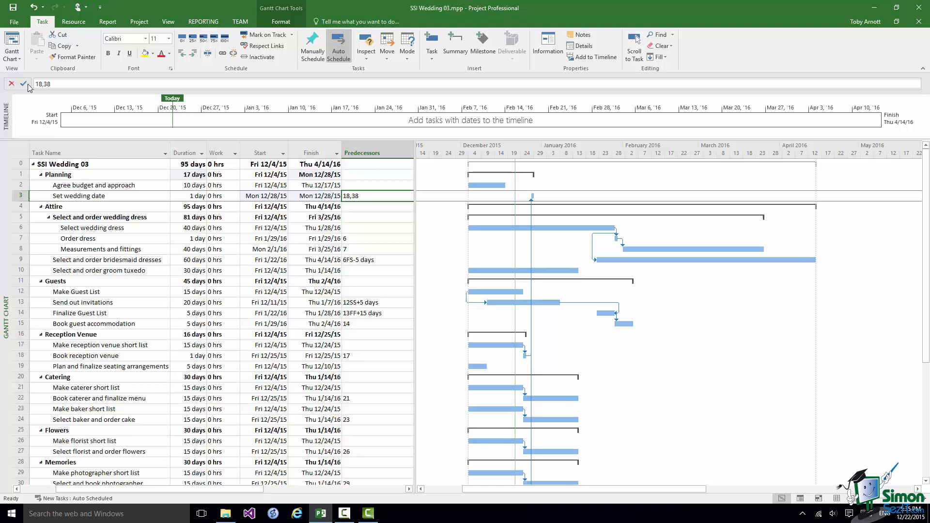
pyautogui.click(10, 83)
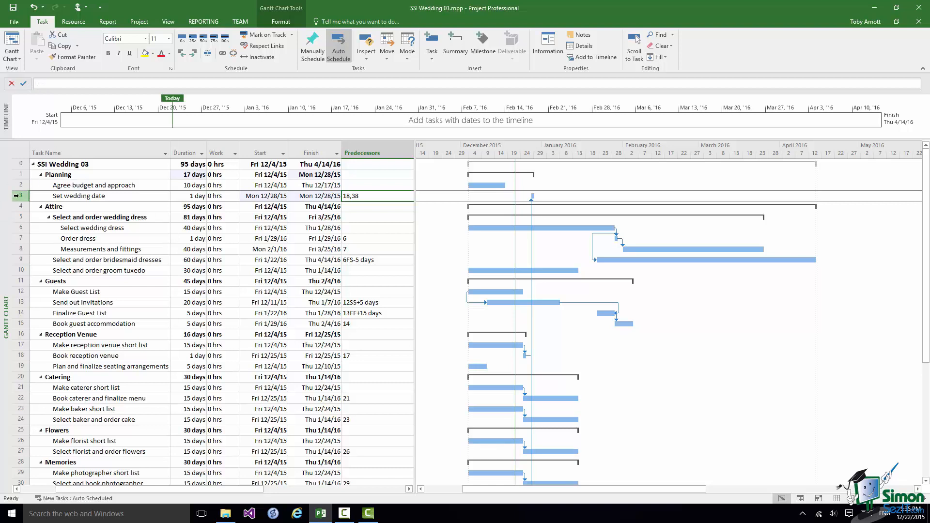
pyautogui.click(18, 196)
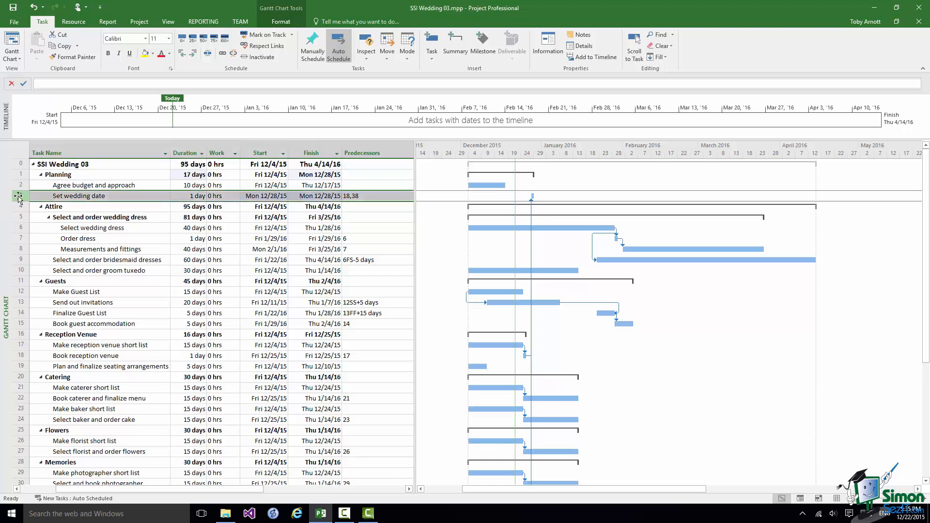
pyautogui.moveTo(18, 305)
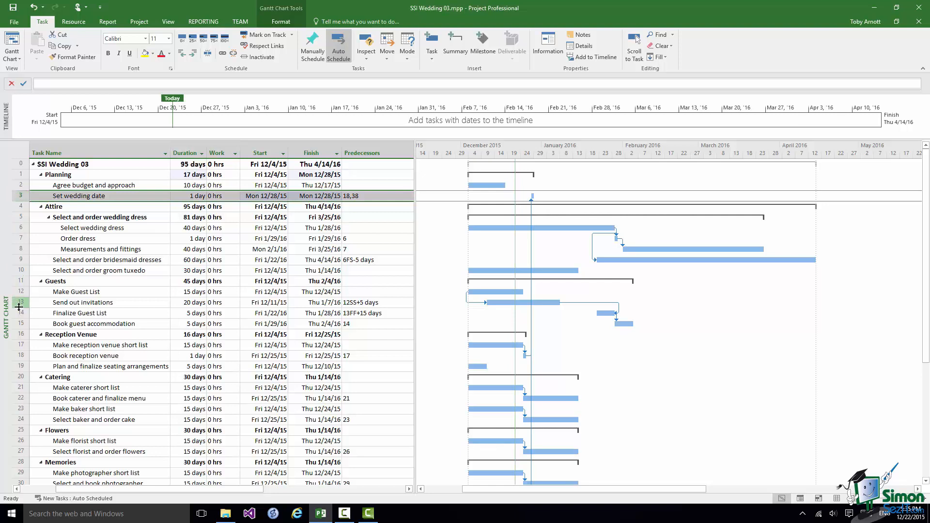
# - Select Send out invitations to add task 3 to its predecessors (12SS+5 days,3)
pyautogui.click(83, 303)
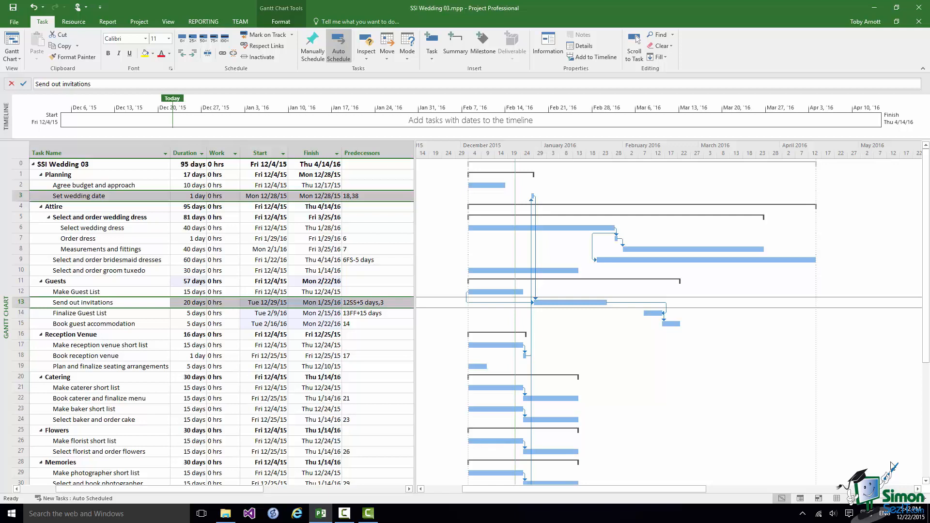
pyautogui.moveTo(369, 383)
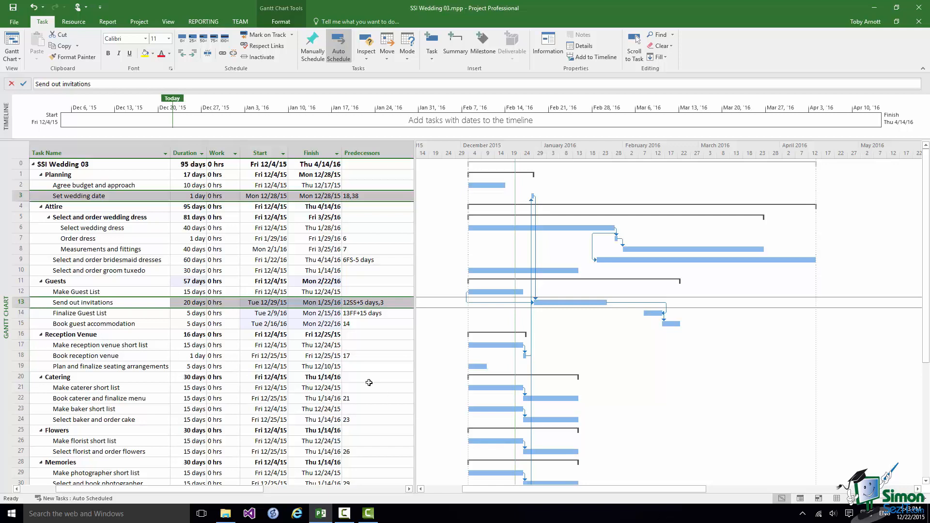
pyautogui.moveTo(355, 366)
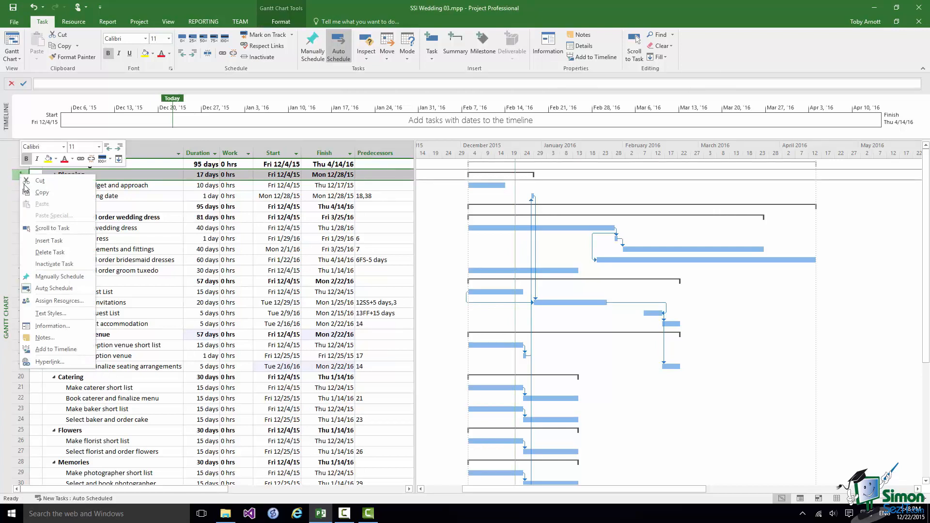
# - Insert a blank task above Planning and bring up its Task Information
pyautogui.click(48, 240)
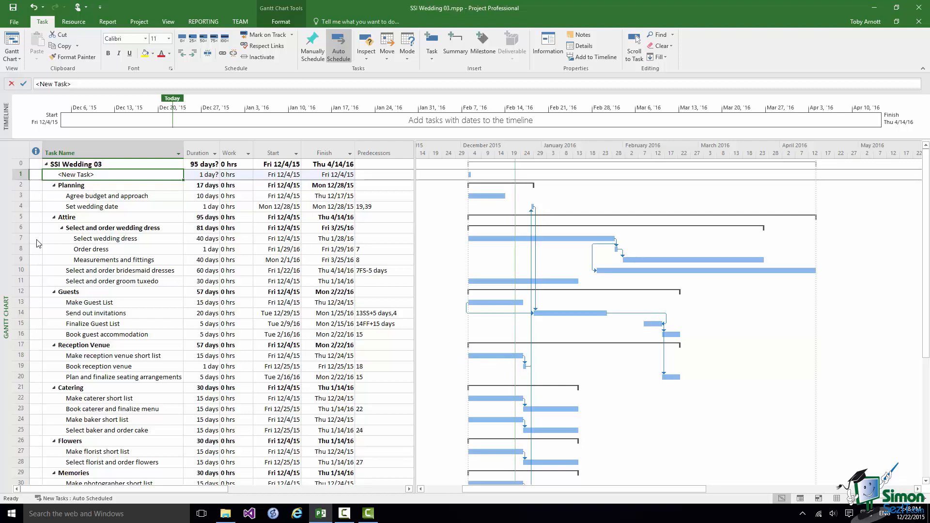
pyautogui.moveTo(94, 182)
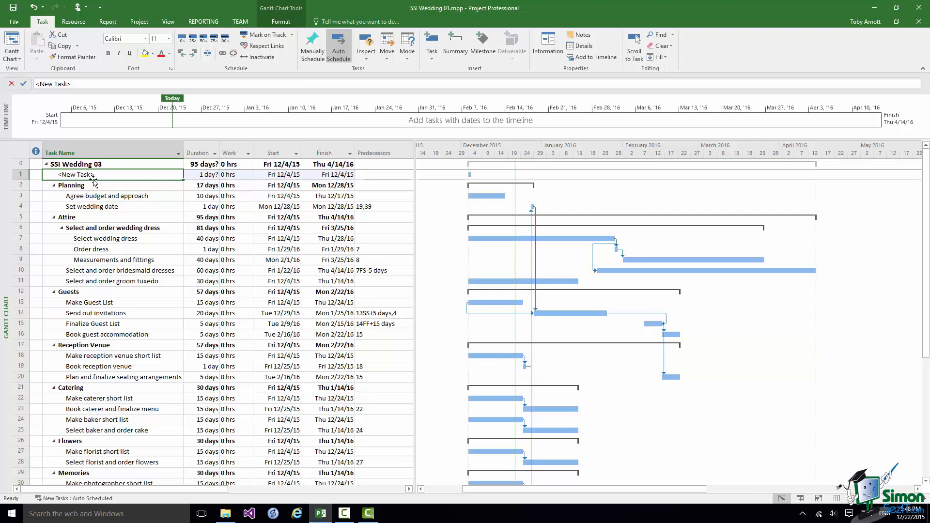
pyautogui.doubleClick(73, 175)
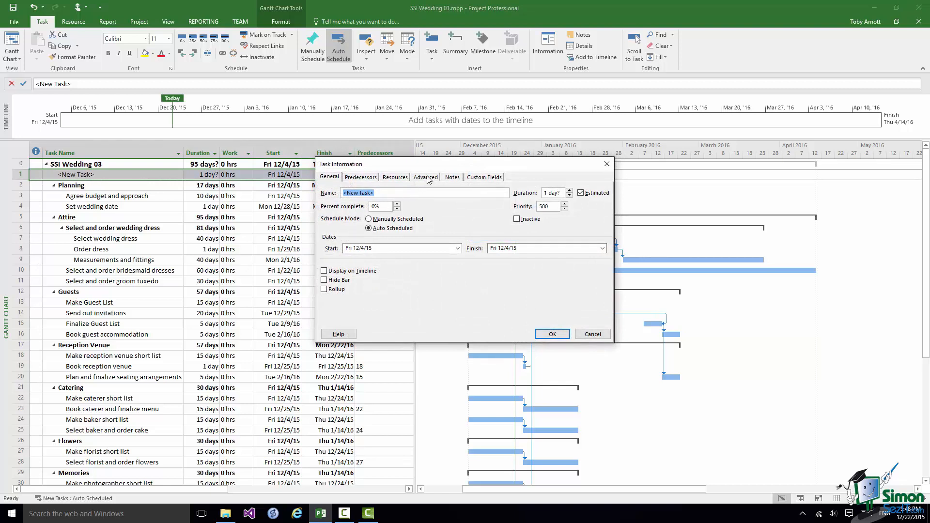
pyautogui.click(425, 177)
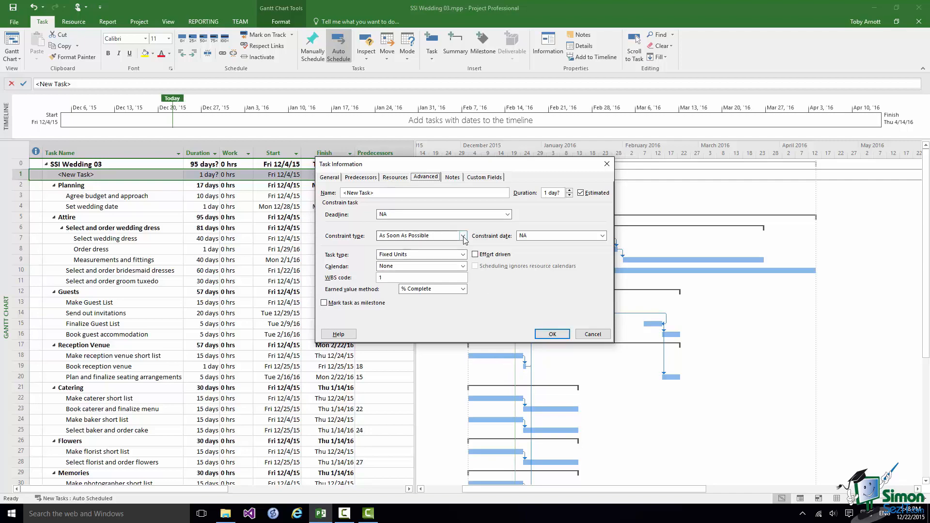
pyautogui.click(465, 236)
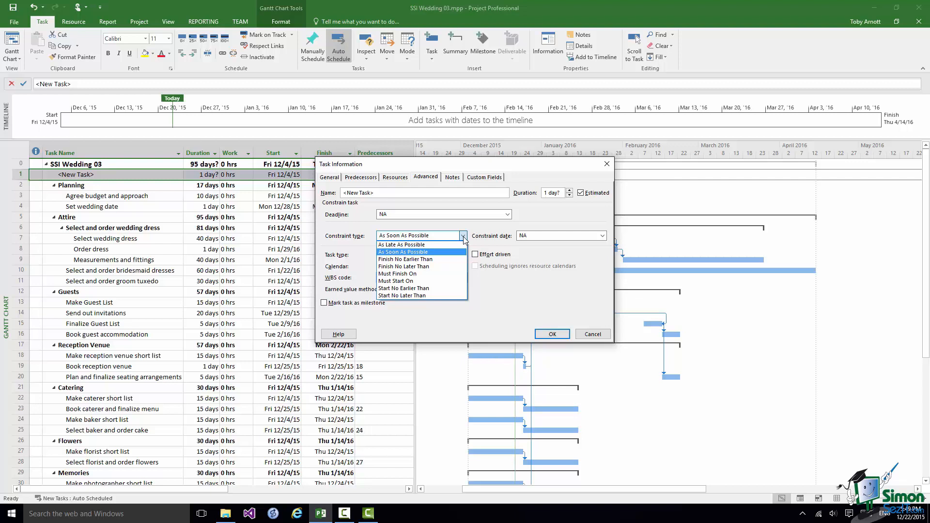
pyautogui.moveTo(456, 346)
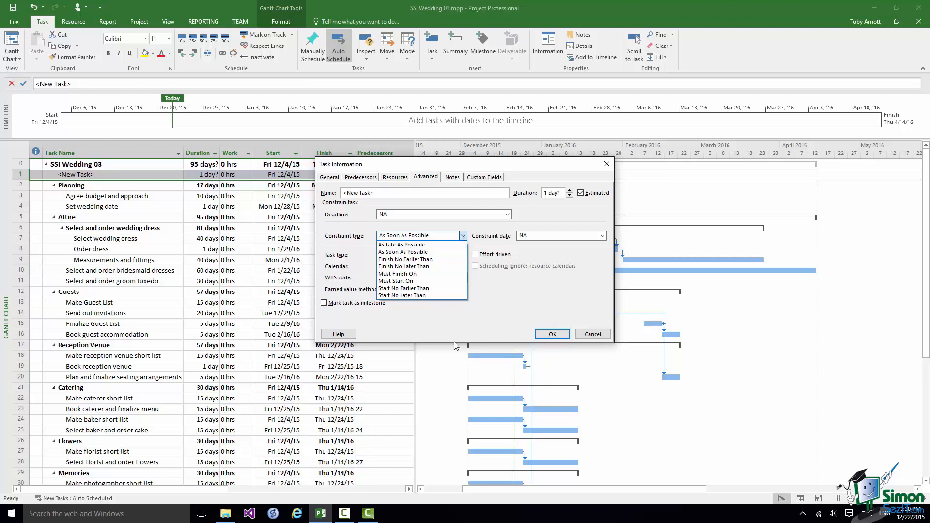
pyautogui.moveTo(402, 295)
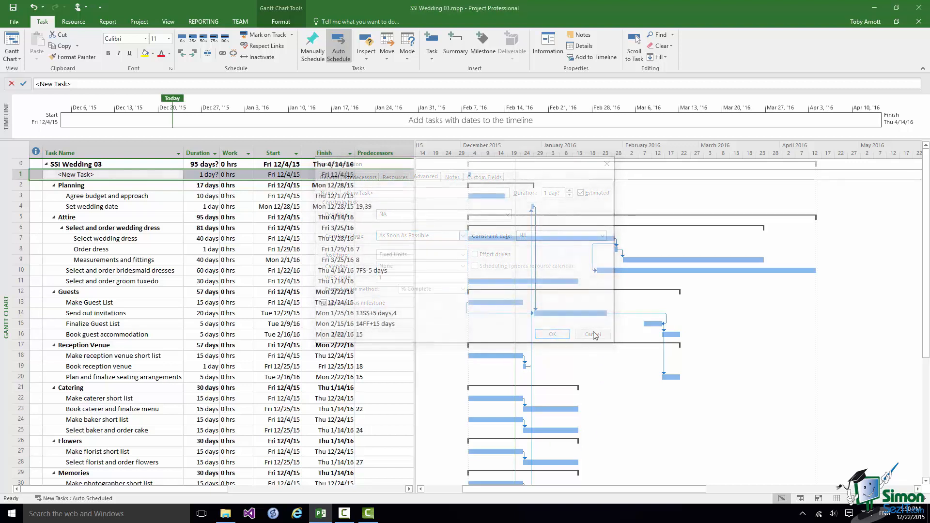
pyautogui.click(591, 334)
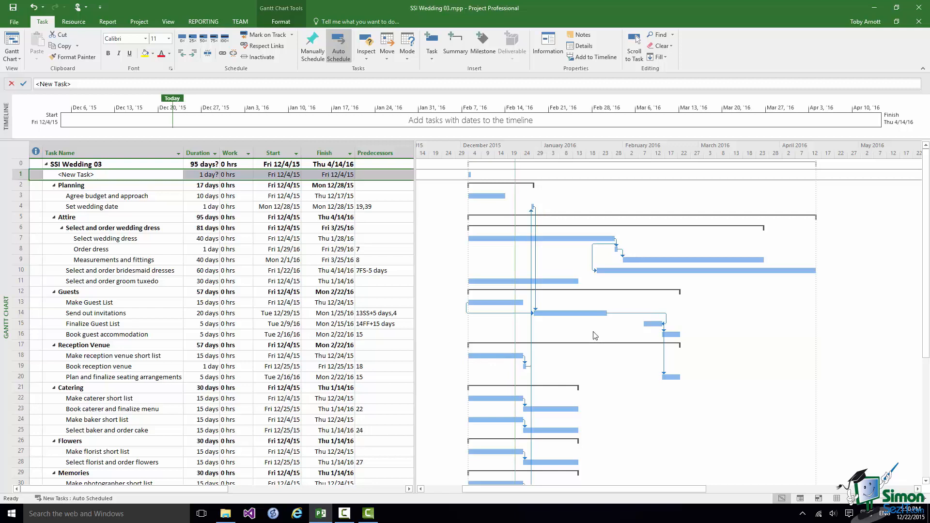
pyautogui.moveTo(619, 369)
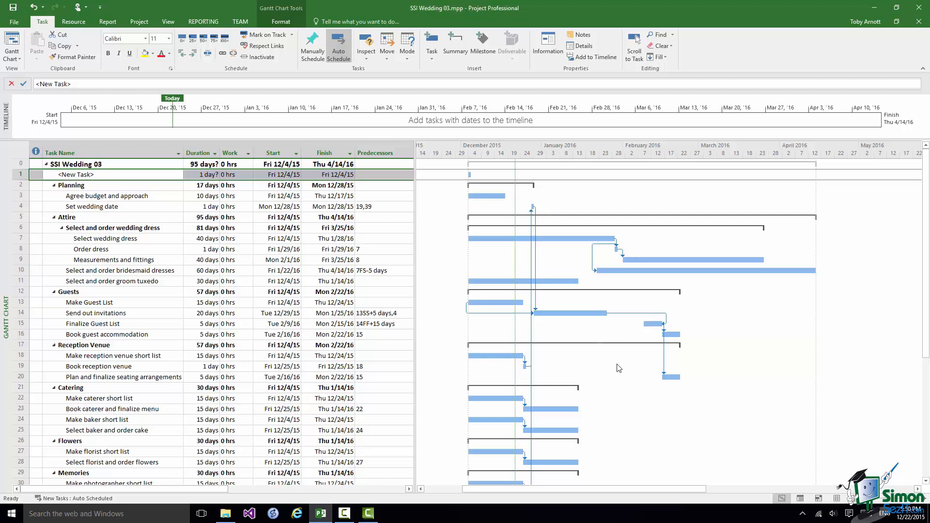
pyautogui.moveTo(488, 368)
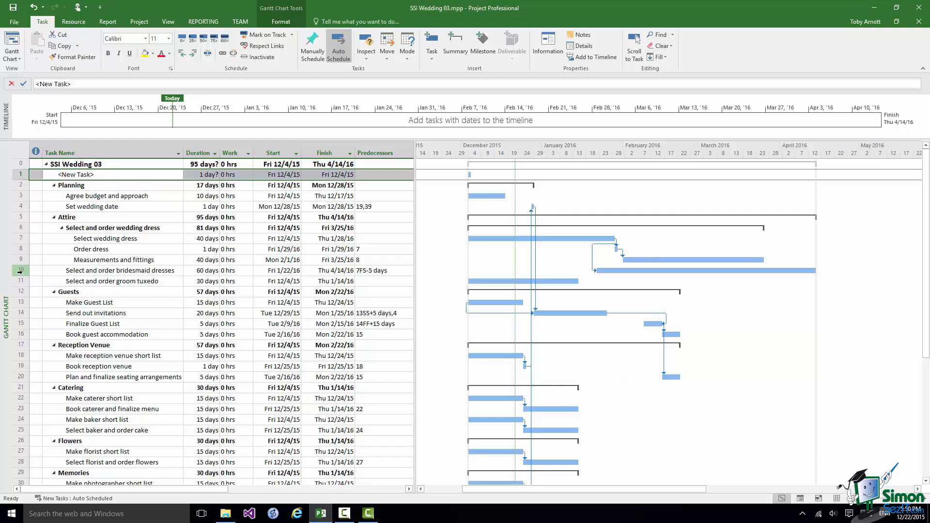
# - Constrain Select and order bridesmaid dresses to Start No Earlier Than Tue 3/1/16, then go to Notes
pyautogui.doubleClick(118, 270)
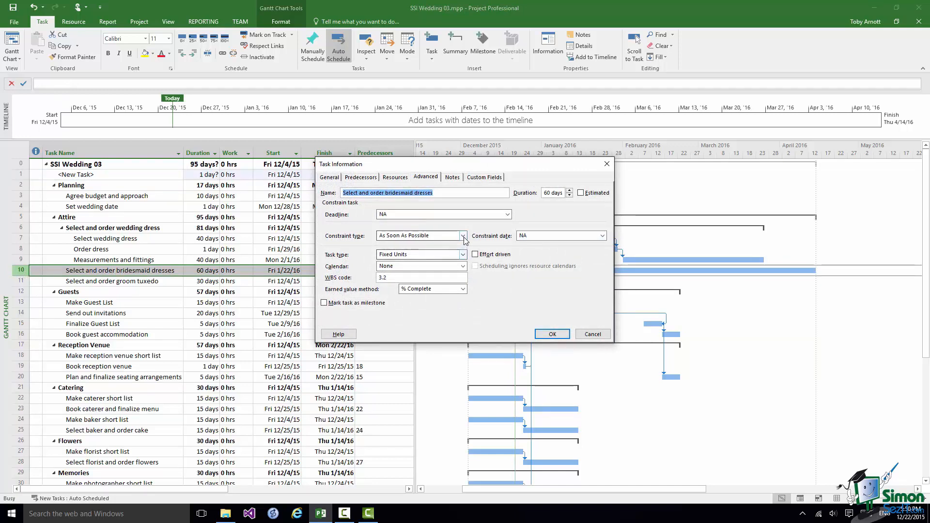
pyautogui.click(465, 235)
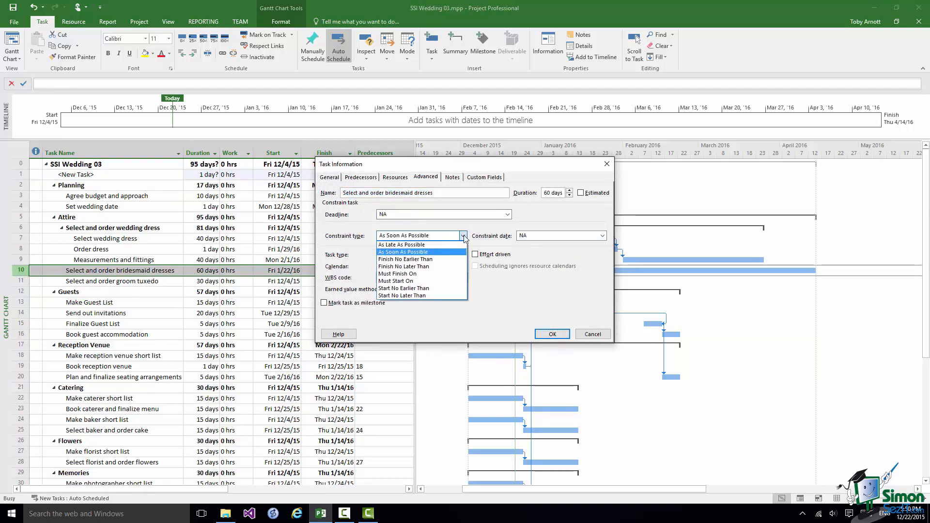
pyautogui.click(403, 281)
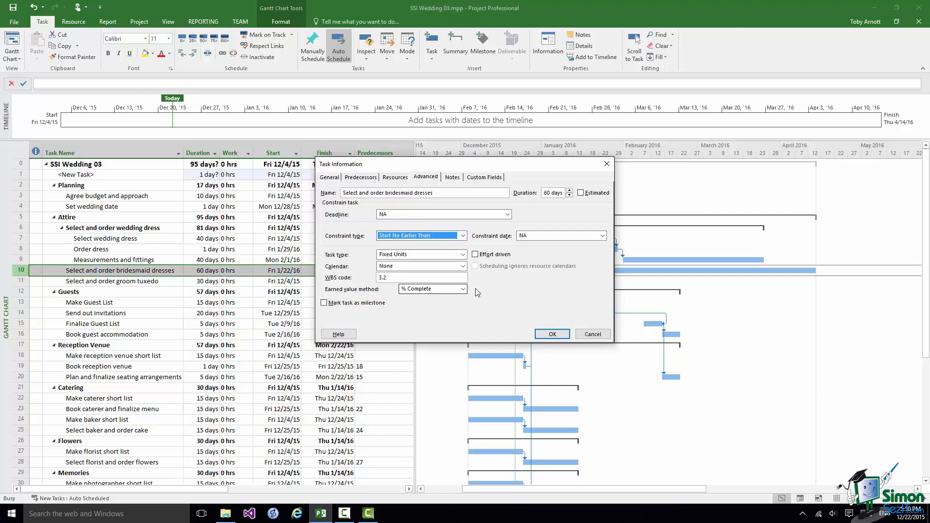
pyautogui.click(602, 235)
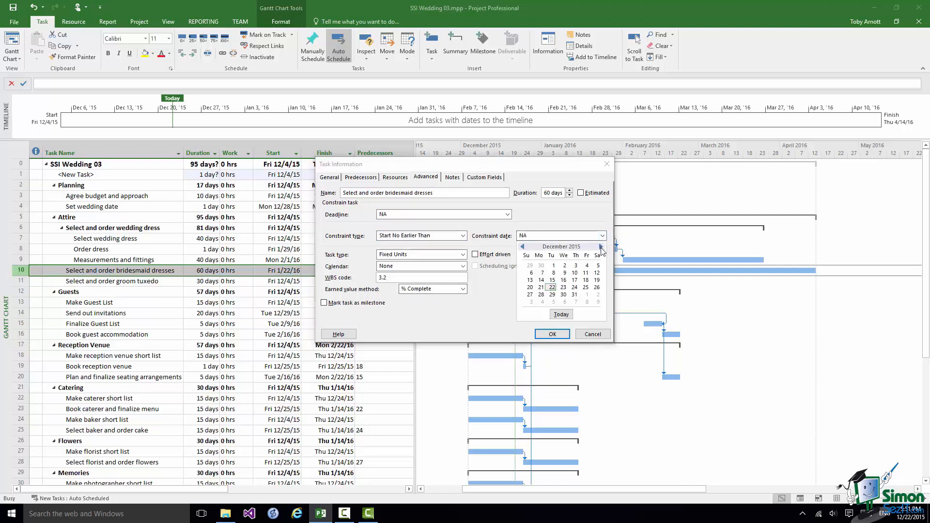
pyautogui.click(600, 247)
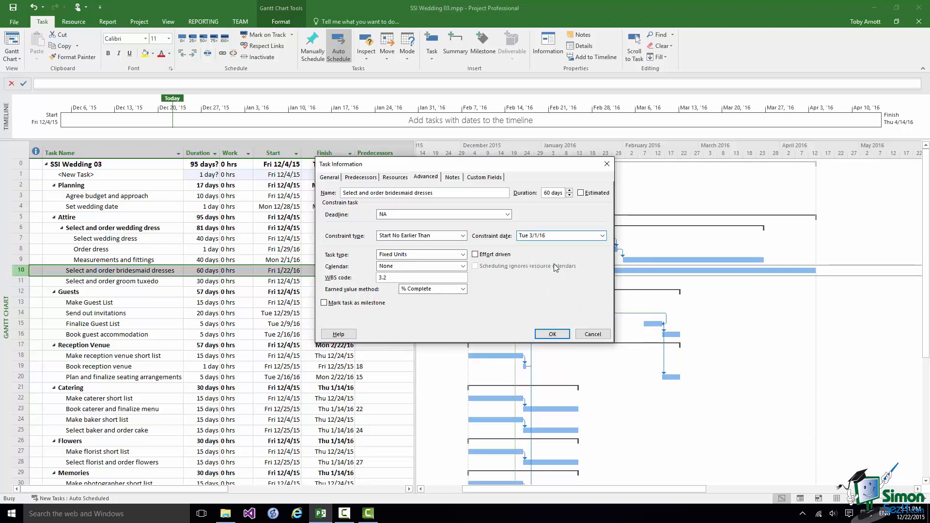
pyautogui.click(558, 235)
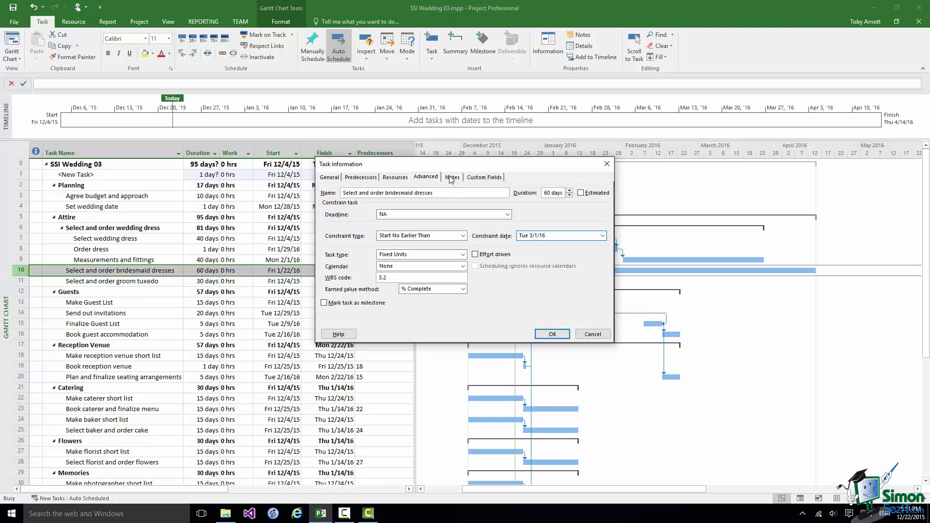
pyautogui.click(452, 177)
pyautogui.write('Jane out of country until March 1 2016')
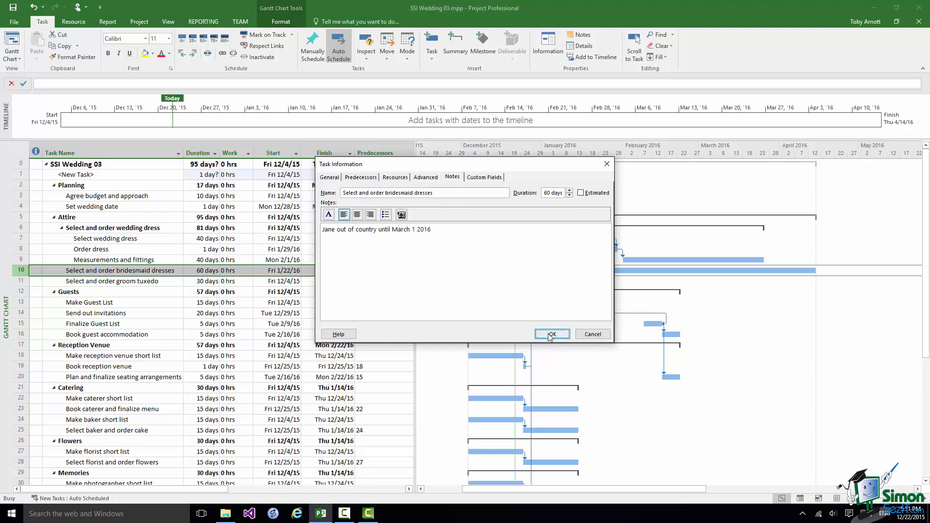
# - Apply the constraint and note so bridesmaid dresses runs Tue 3/1/16 to Mon 5/23/16
pyautogui.click(552, 333)
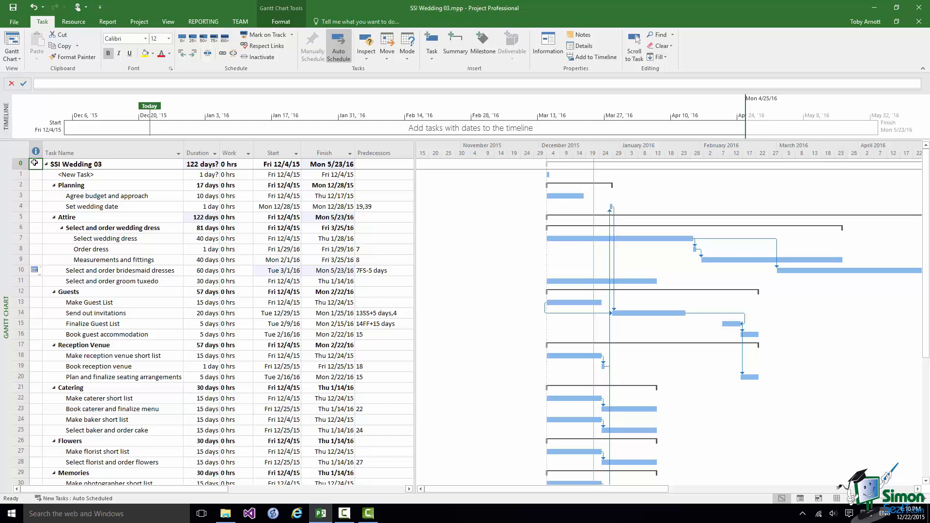
pyautogui.moveTo(718, 437)
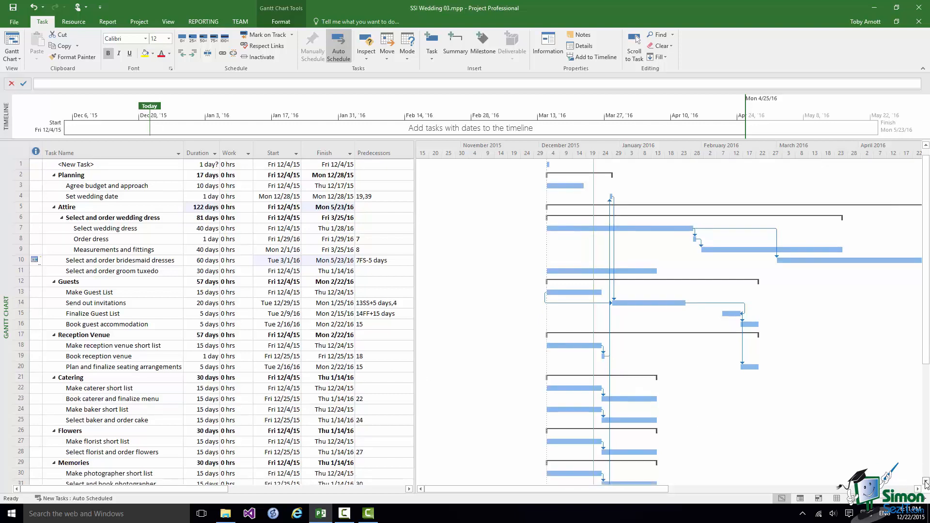
# - Give Wedding day a deadline of Thu 9/1/16 in its Advanced settings
pyautogui.scroll(-3)
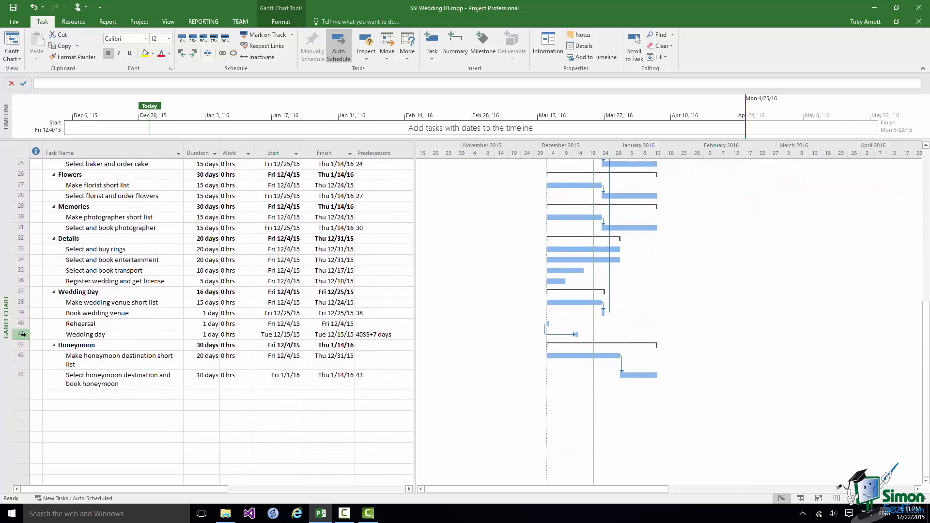
pyautogui.doubleClick(86, 334)
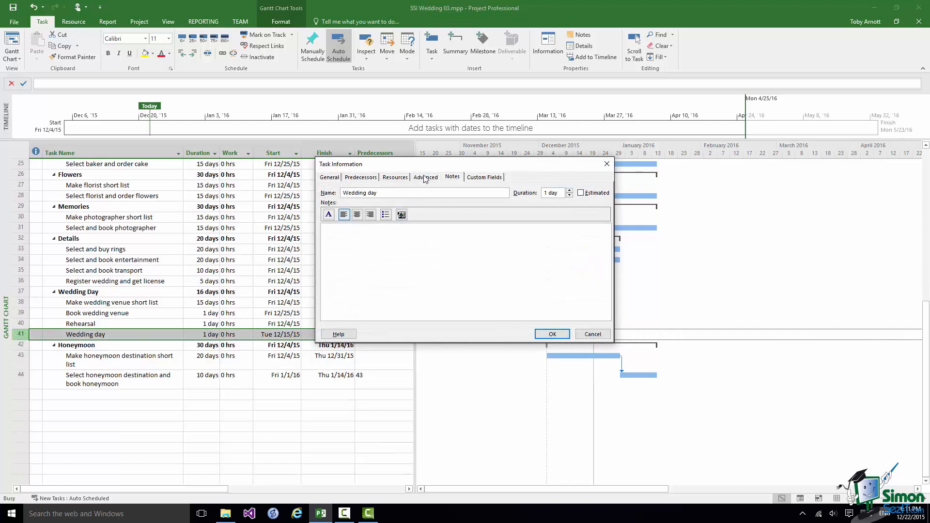
pyautogui.click(425, 176)
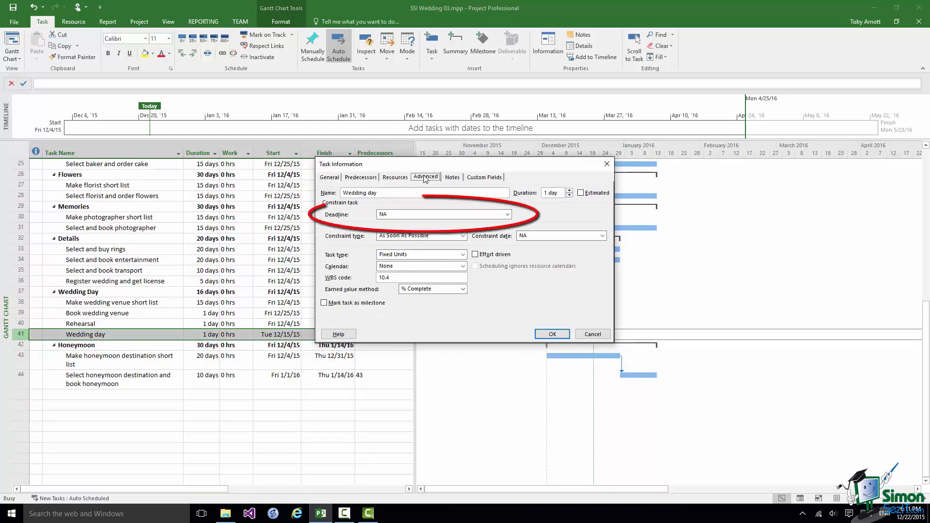
pyautogui.click(507, 214)
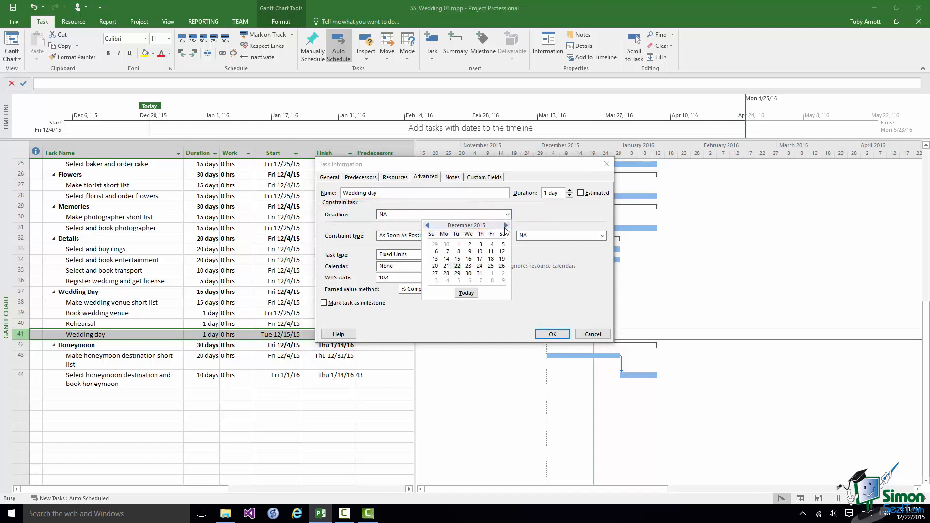
pyautogui.click(505, 225)
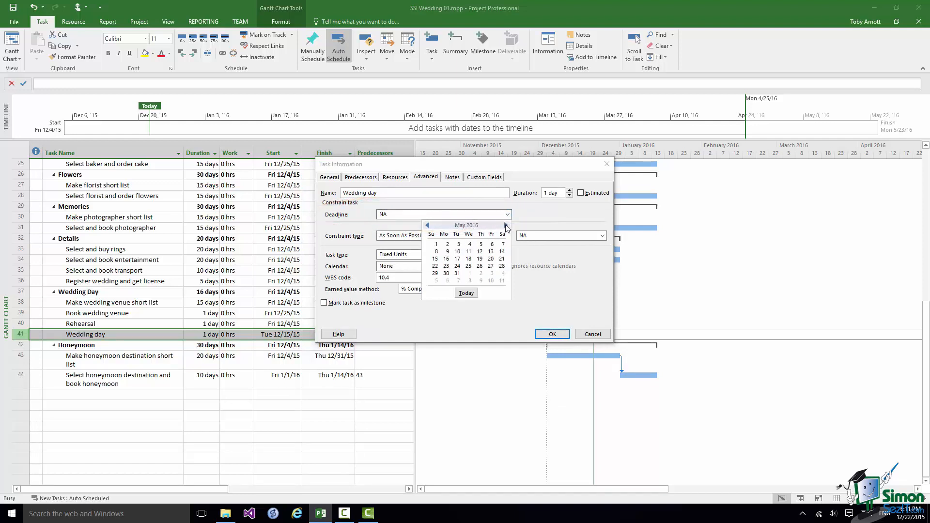
pyautogui.click(506, 225)
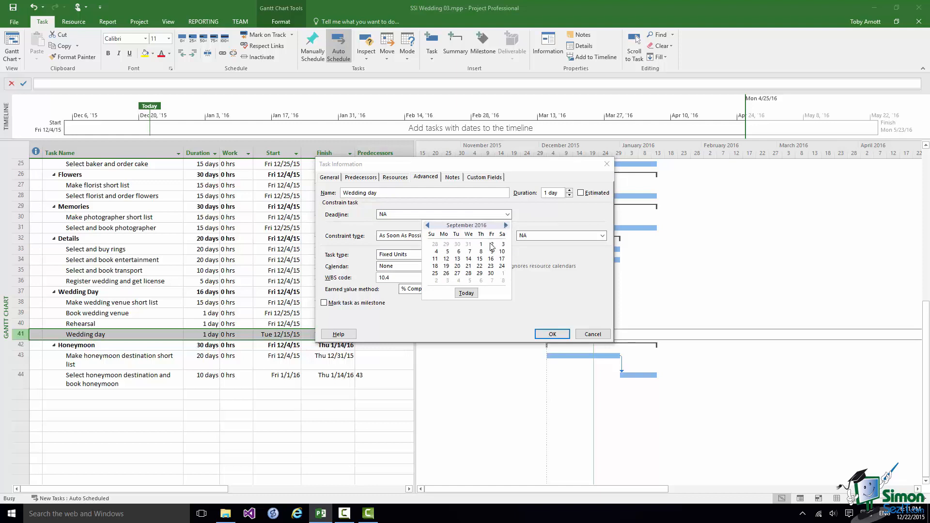
pyautogui.click(481, 244)
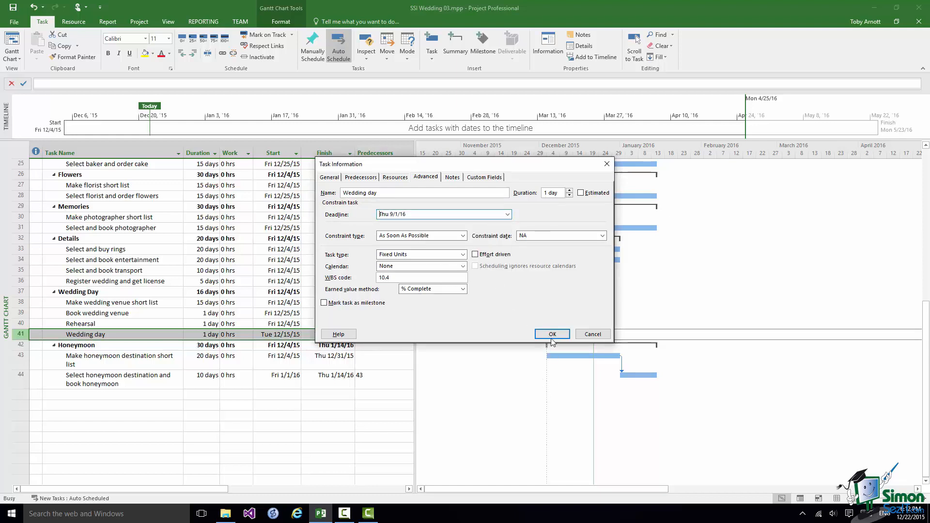
pyautogui.click(552, 334)
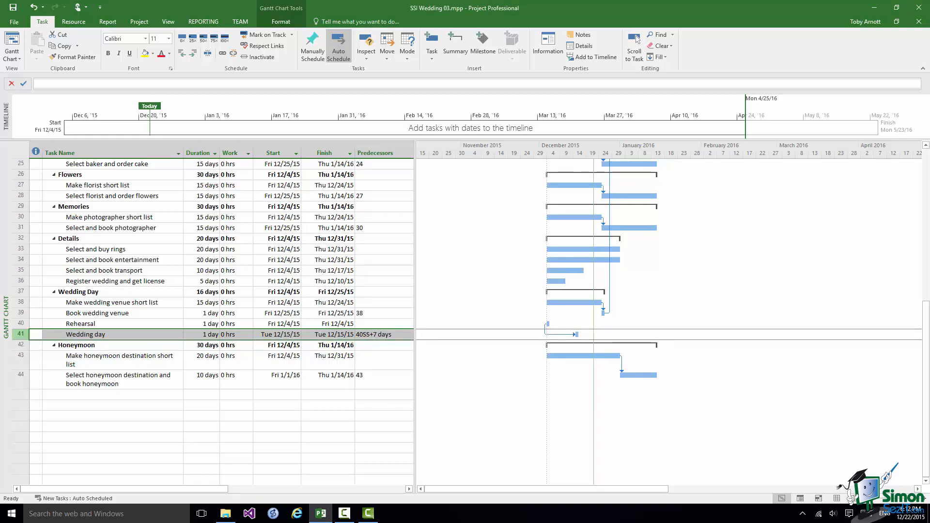
# - Switch the Gantt timescale to Months so the 9/1/16 deadline marker shows
pyautogui.click(167, 22)
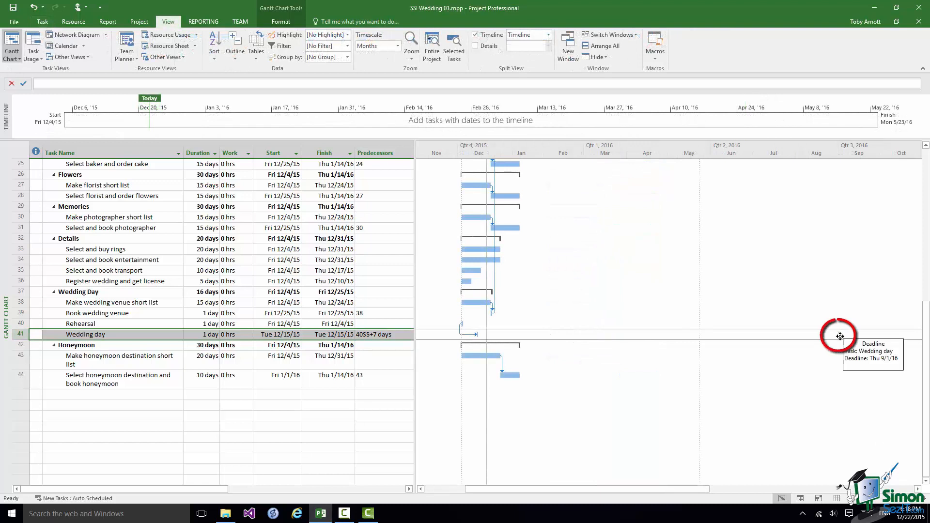
pyautogui.moveTo(839, 332)
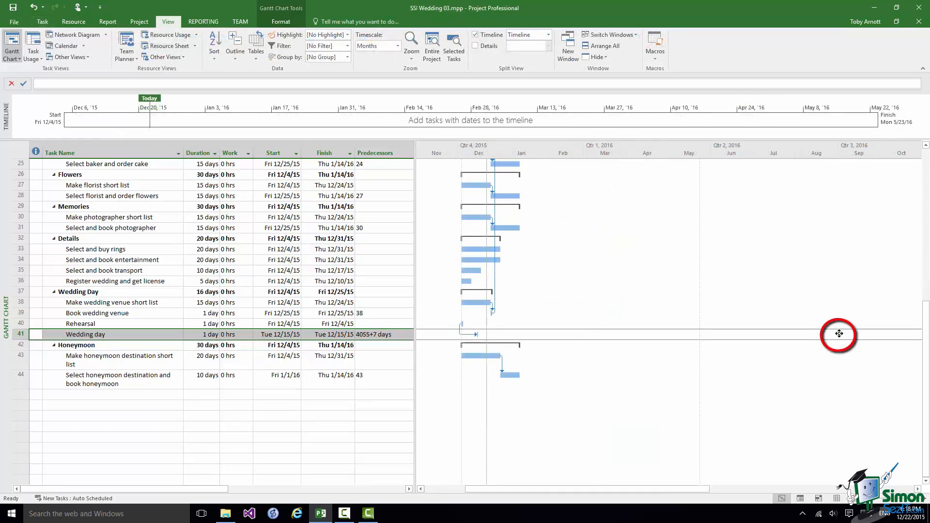
pyautogui.moveTo(839, 334)
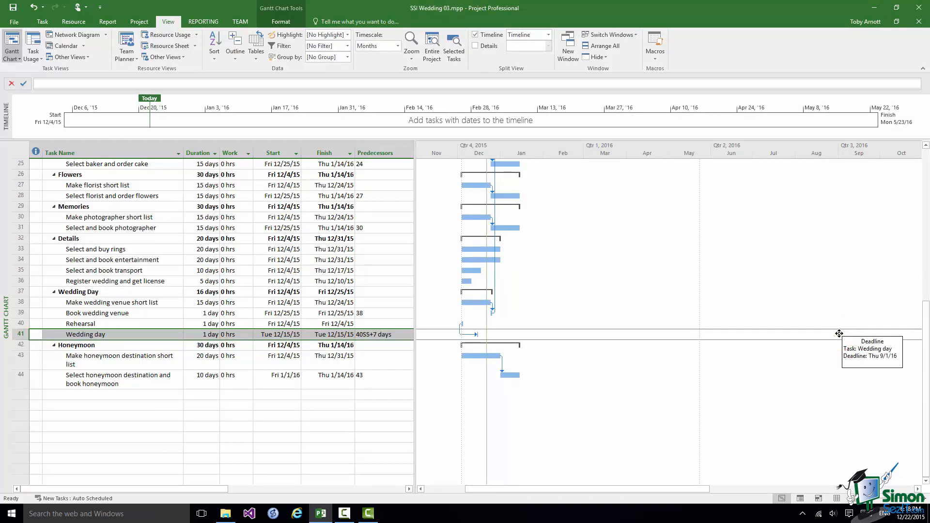
pyautogui.moveTo(764, 446)
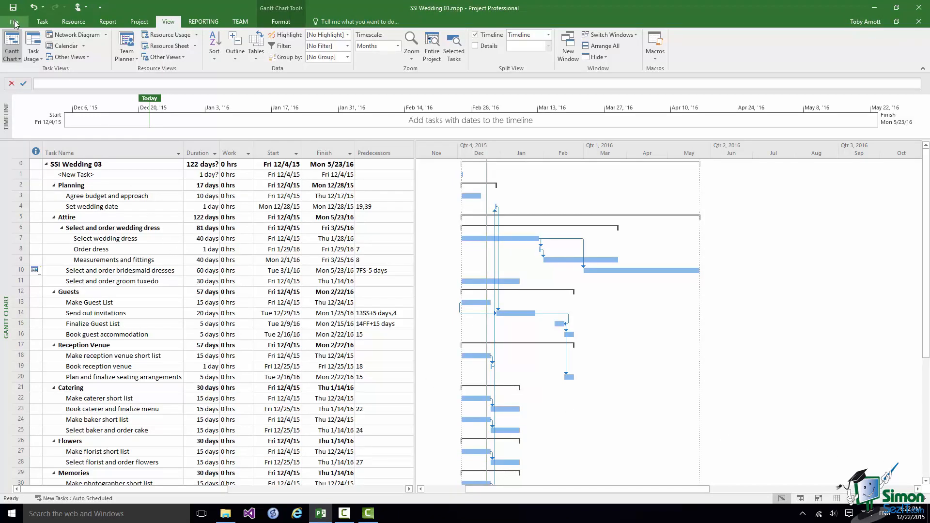
# - In Schedule options, set auto scheduled tasks to be scheduled on Current Date
pyautogui.click(12, 22)
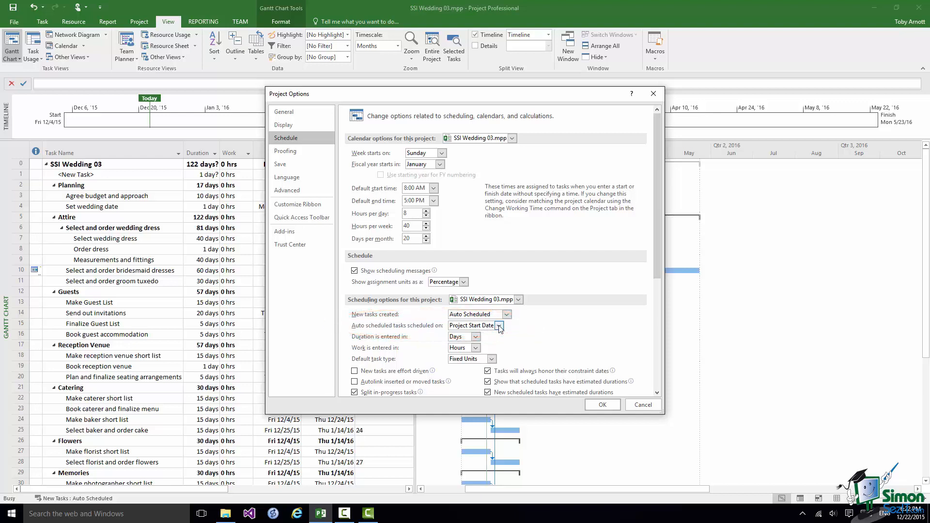
pyautogui.click(500, 326)
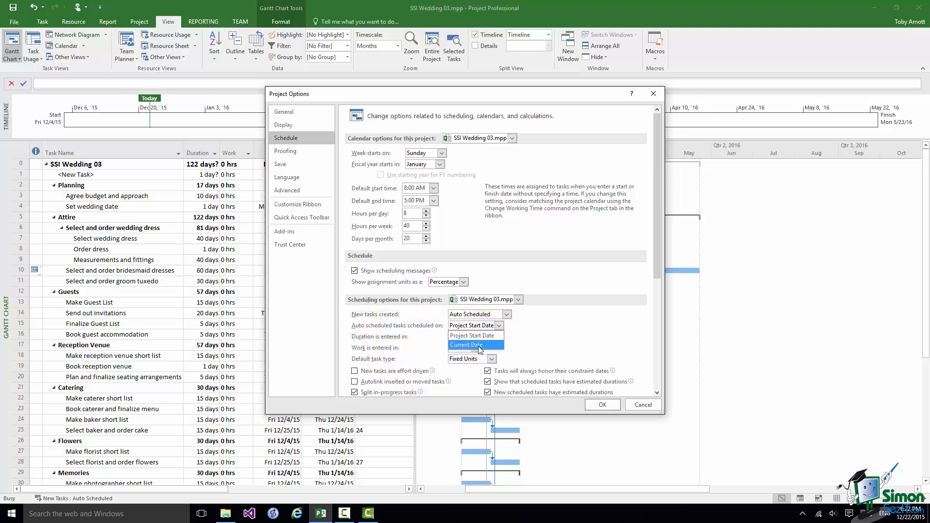
pyautogui.click(475, 345)
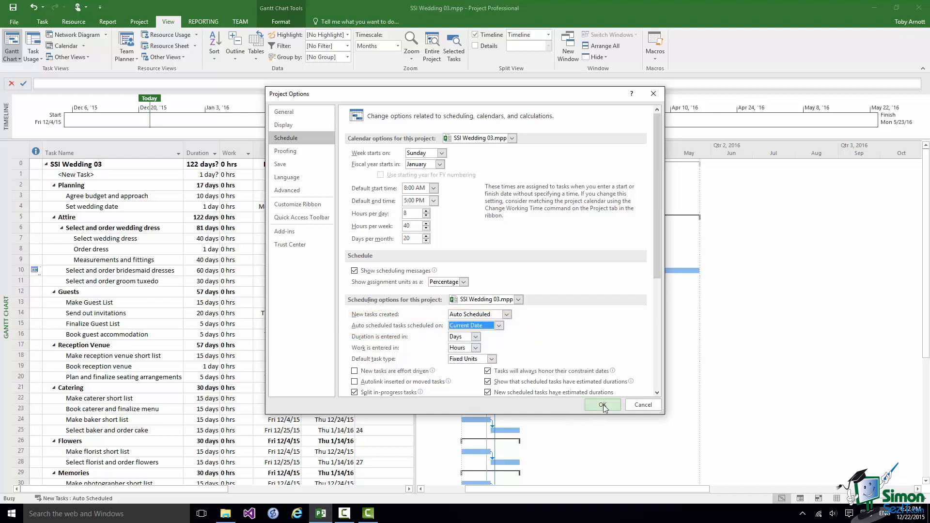
pyautogui.click(602, 405)
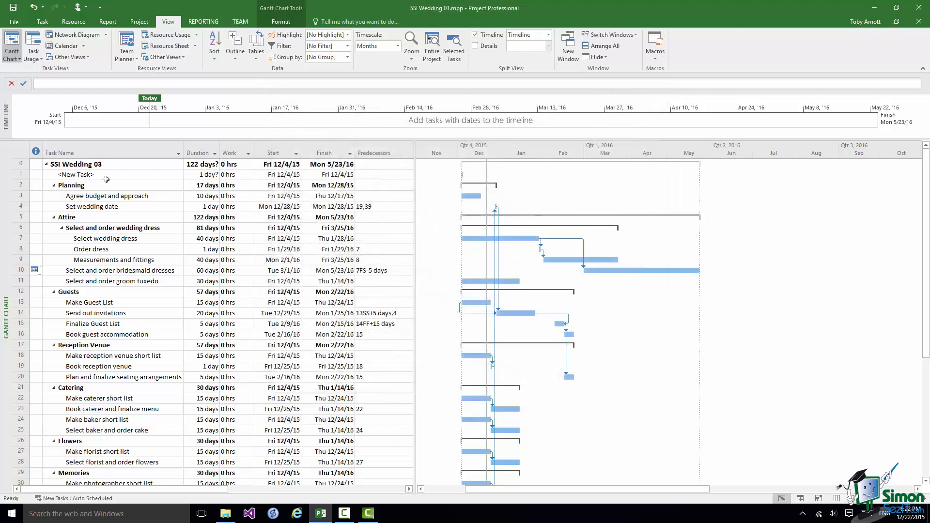
# - Insert a task above the New Task row, dismiss its information, and clear the placeholder rows
pyautogui.click(20, 174)
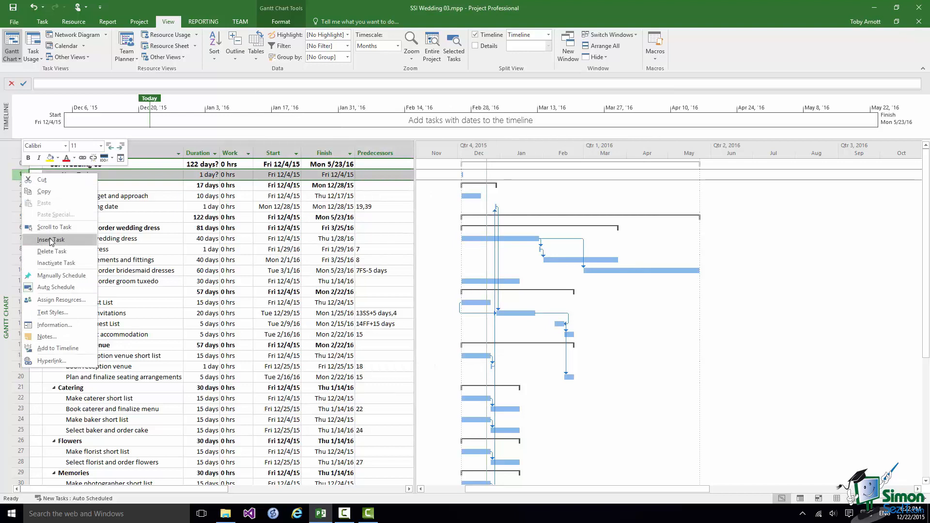
pyautogui.click(51, 239)
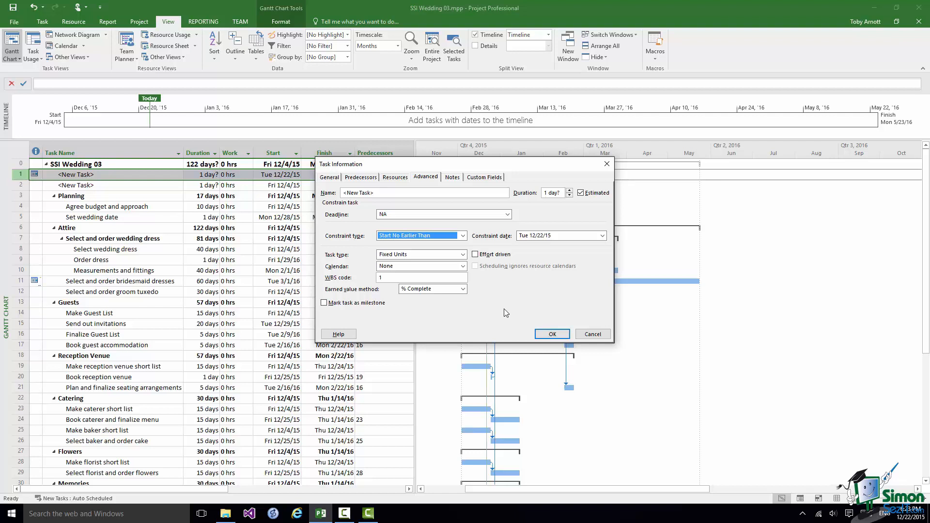
pyautogui.click(552, 334)
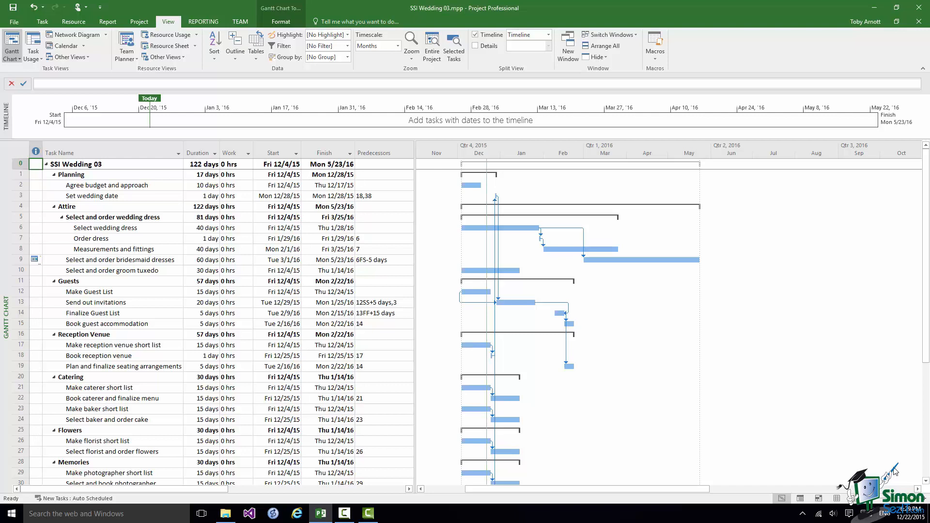
# - Outdent Agree budget and approach and Set wedding date, then delete the Planning summary row
pyautogui.click(107, 185)
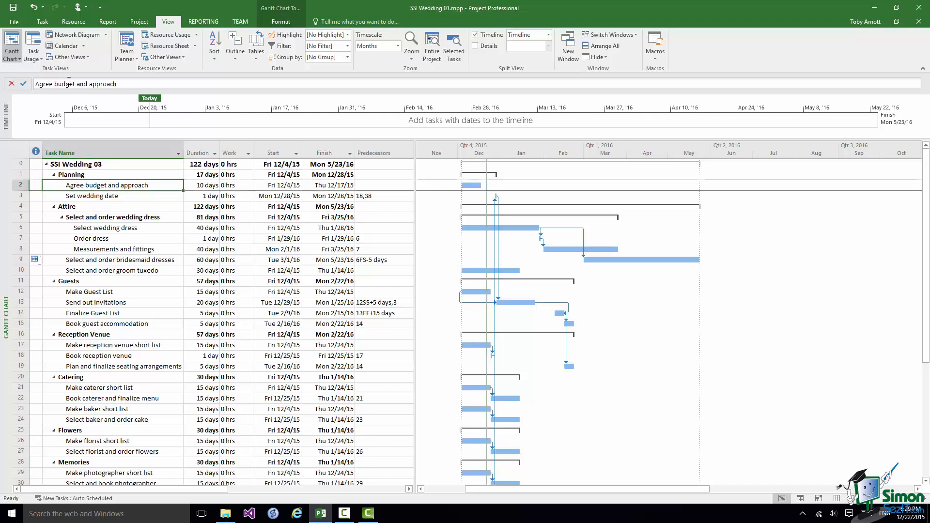
pyautogui.rightClick(110, 185)
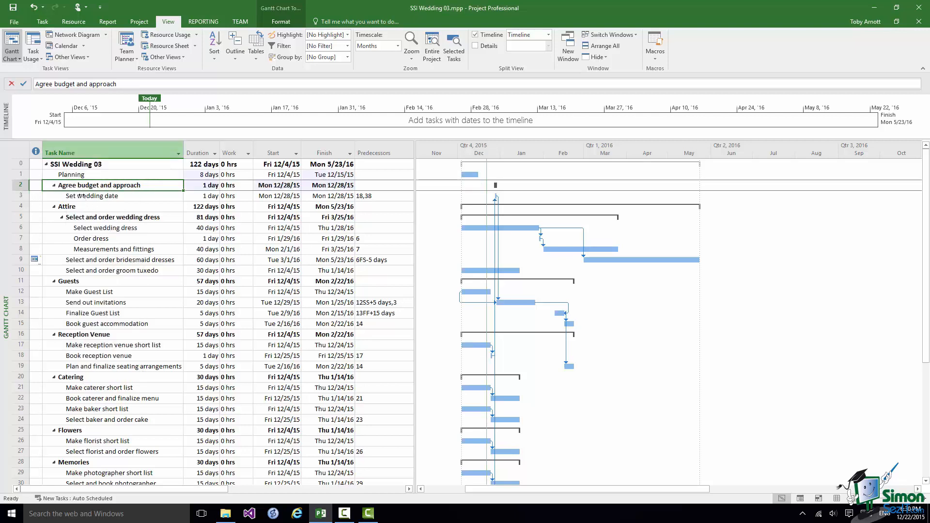
pyautogui.rightClick(92, 196)
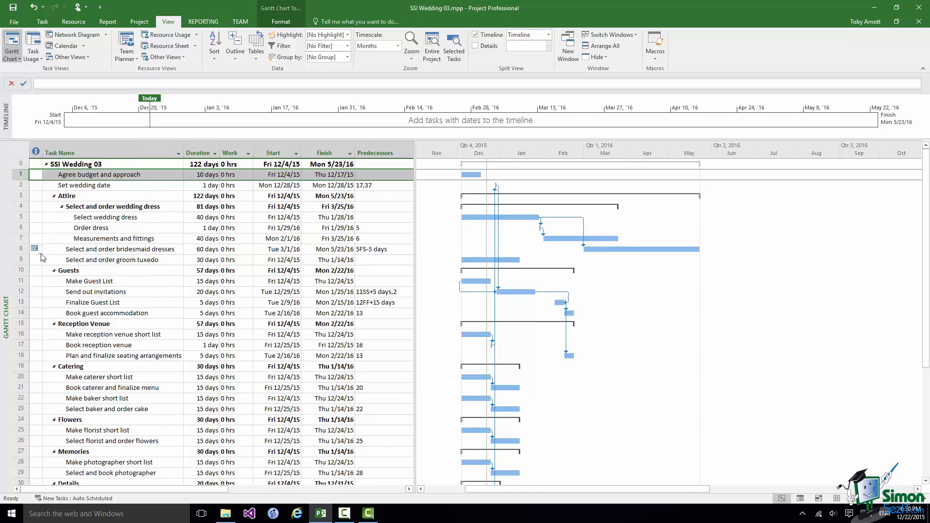
pyautogui.moveTo(867, 224)
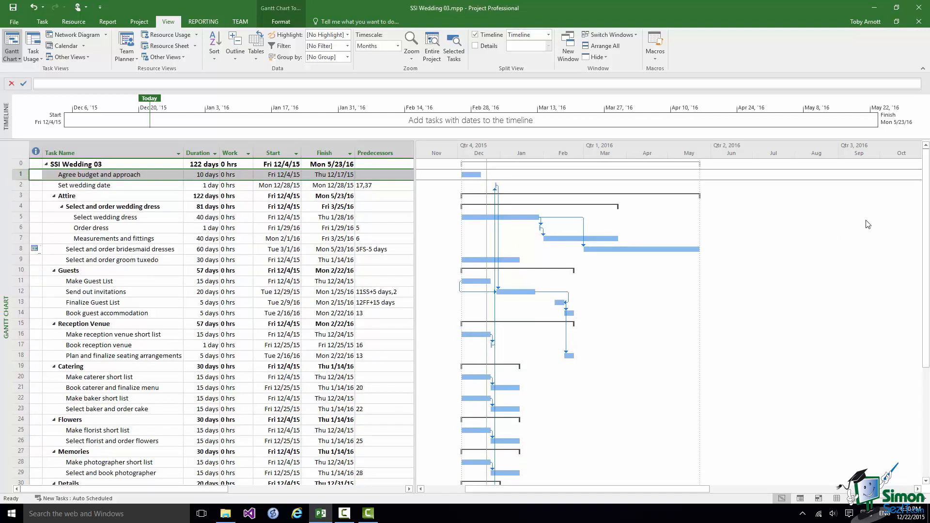
pyautogui.moveTo(477, 200)
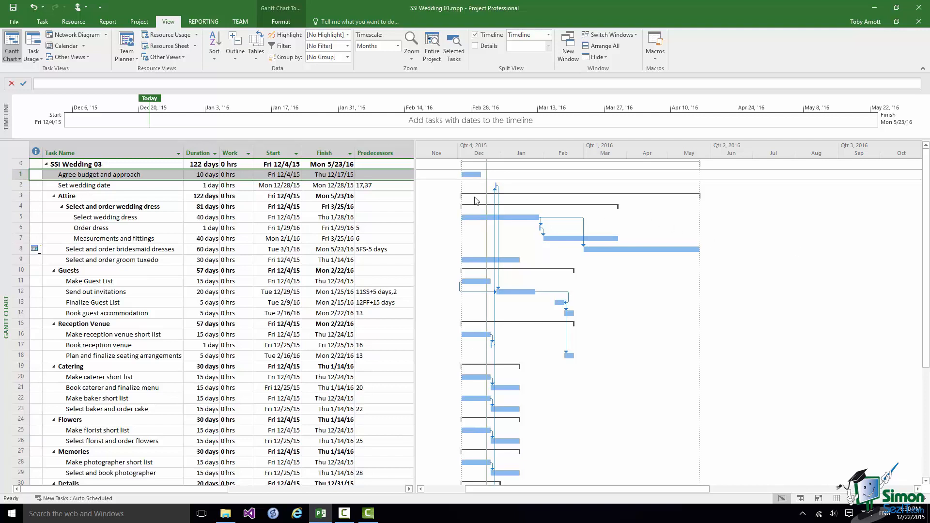
pyautogui.moveTo(366, 196)
pyautogui.write('1')
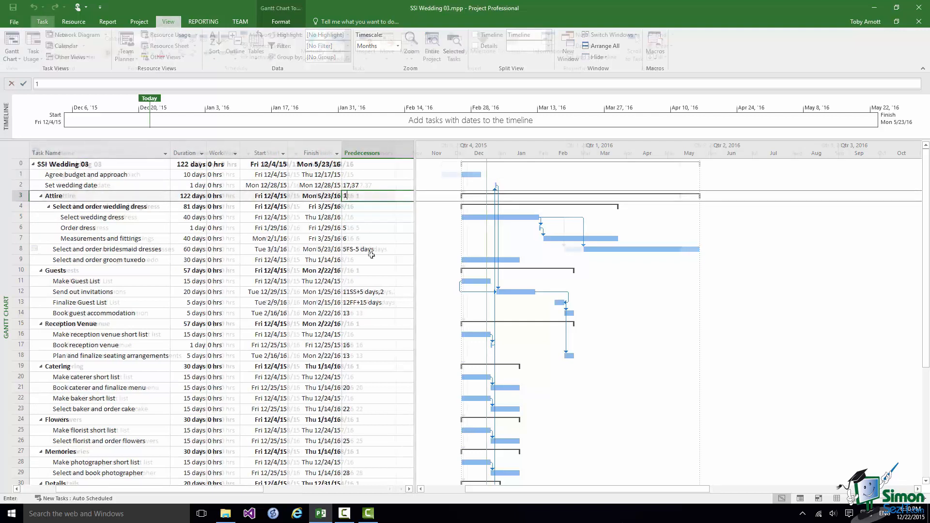
# - Enter 1 as predecessor for Attire through Details, shifting their starts to 12/18/15
pyautogui.click(42, 21)
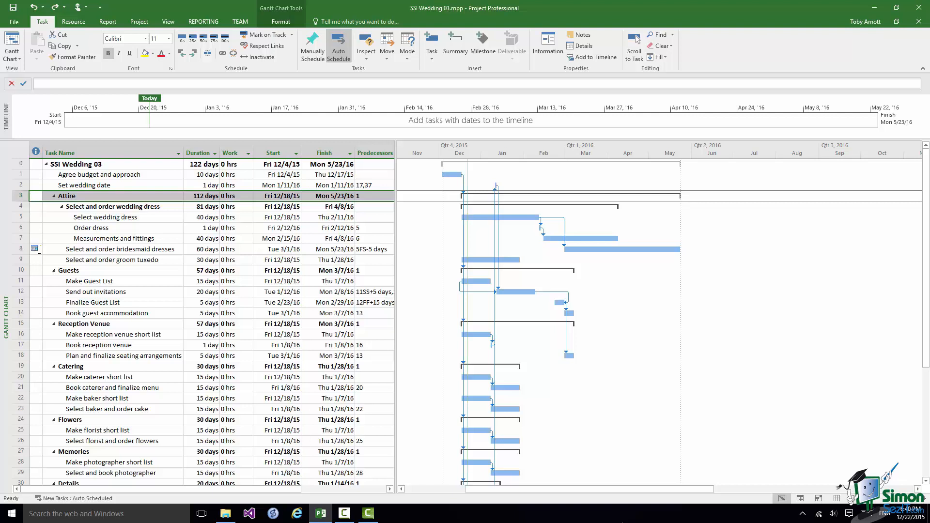
pyautogui.moveTo(195, 345)
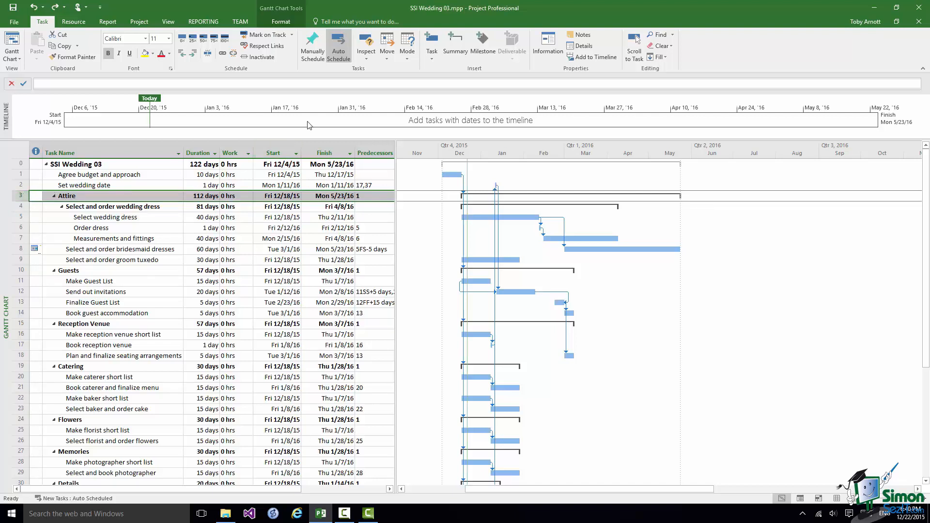
# - Insert blank rows above Attire and above Set wedding date
pyautogui.click(431, 43)
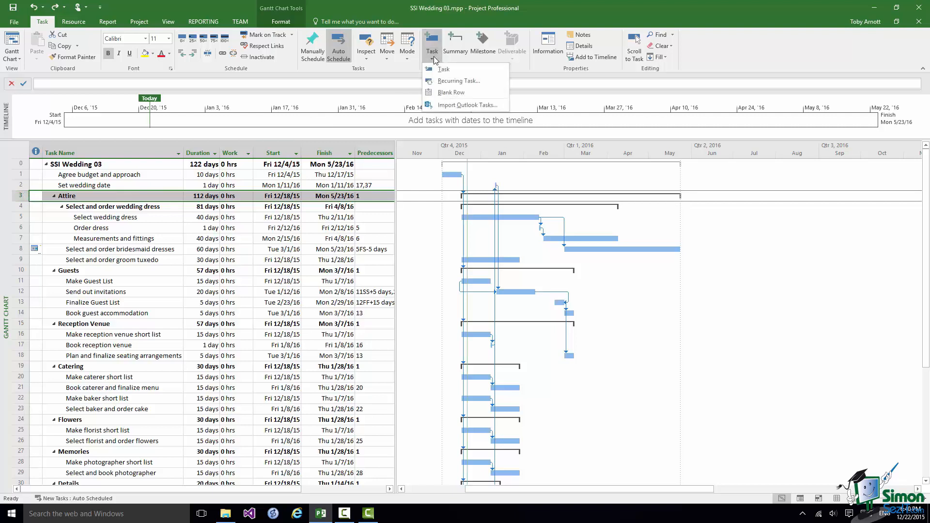
pyautogui.click(451, 92)
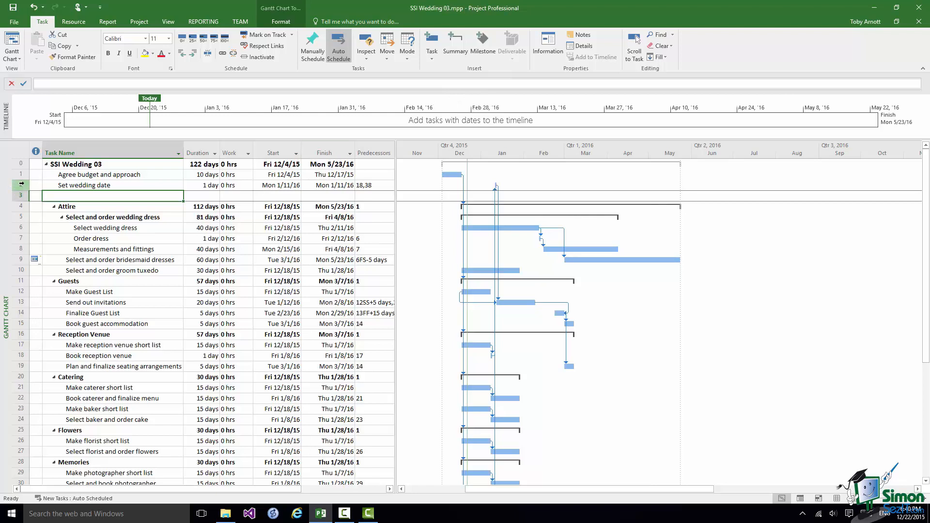
pyautogui.click(431, 44)
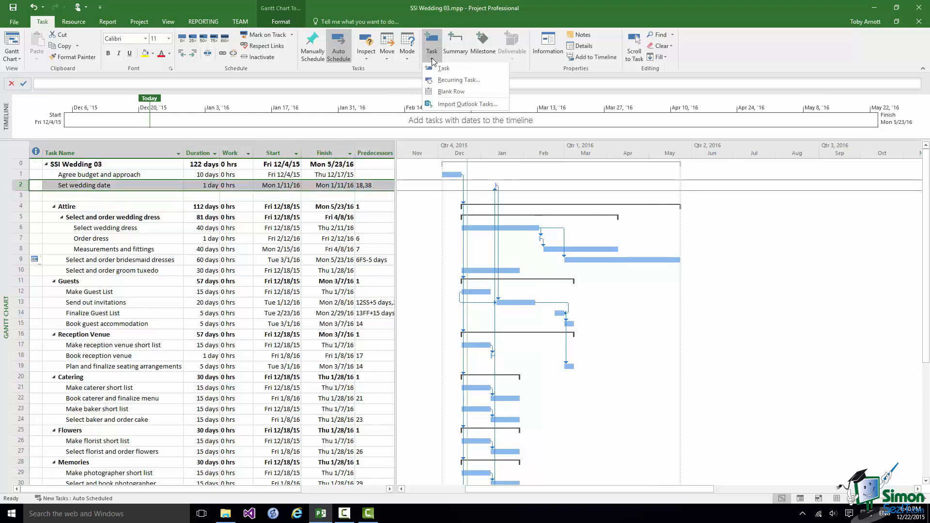
pyautogui.click(451, 91)
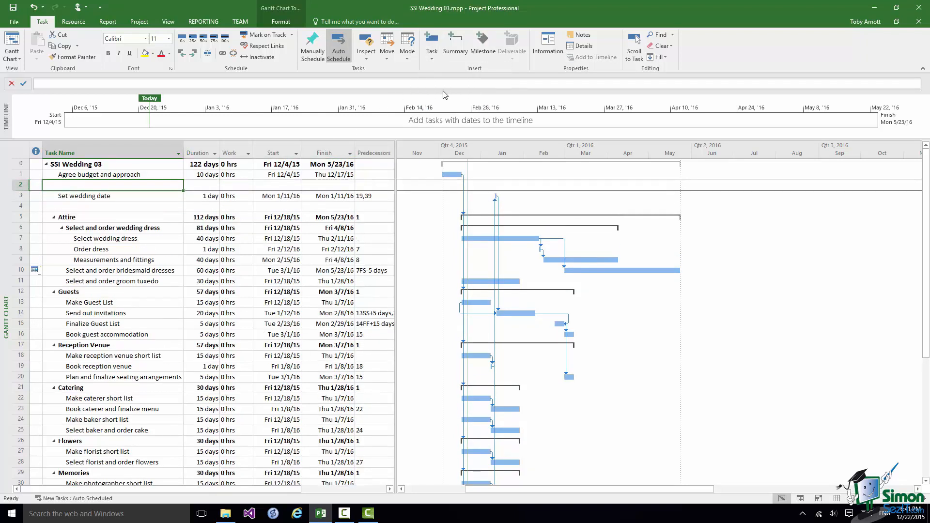
pyautogui.moveTo(799, 166)
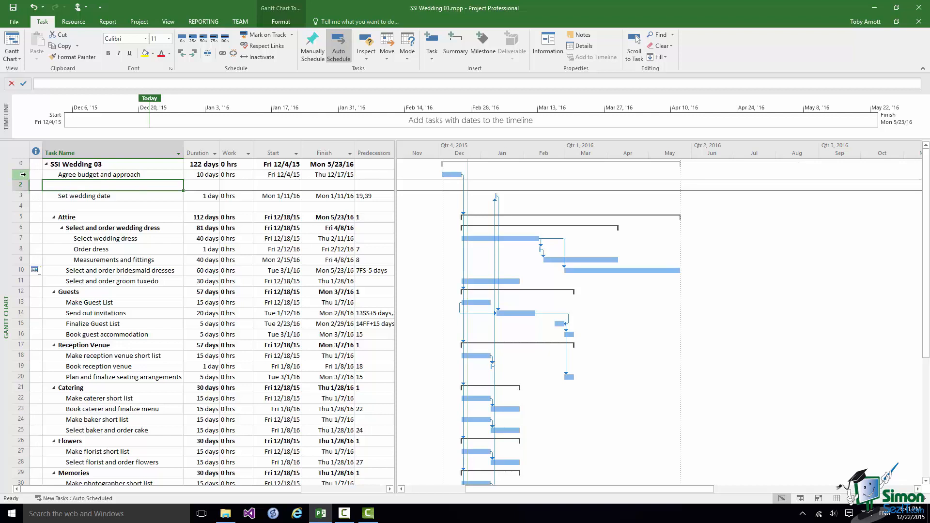
# - Insert a blank row above Agree budget and approach
pyautogui.click(99, 174)
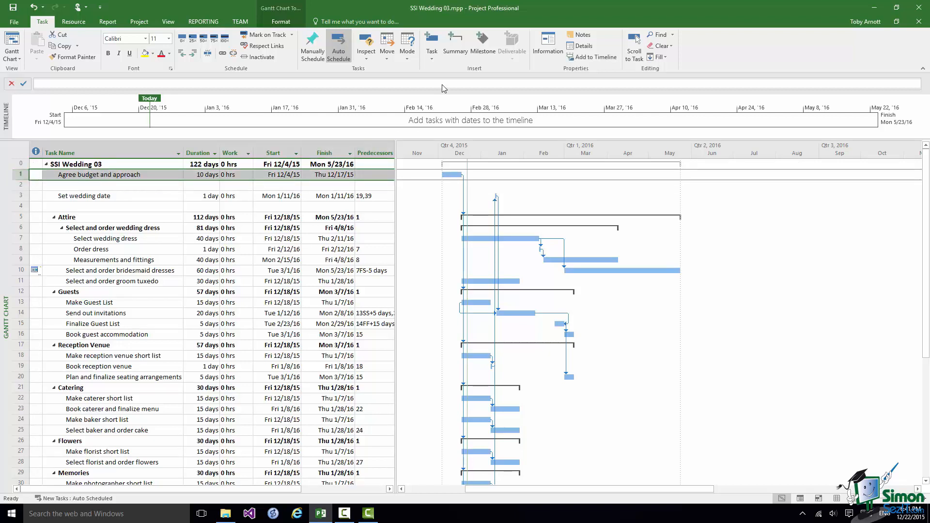
pyautogui.click(432, 44)
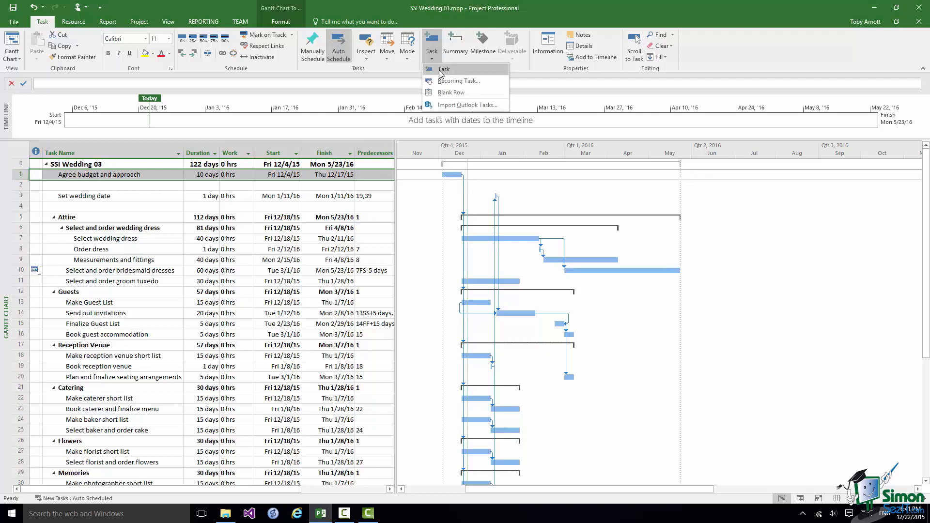
pyautogui.moveTo(451, 92)
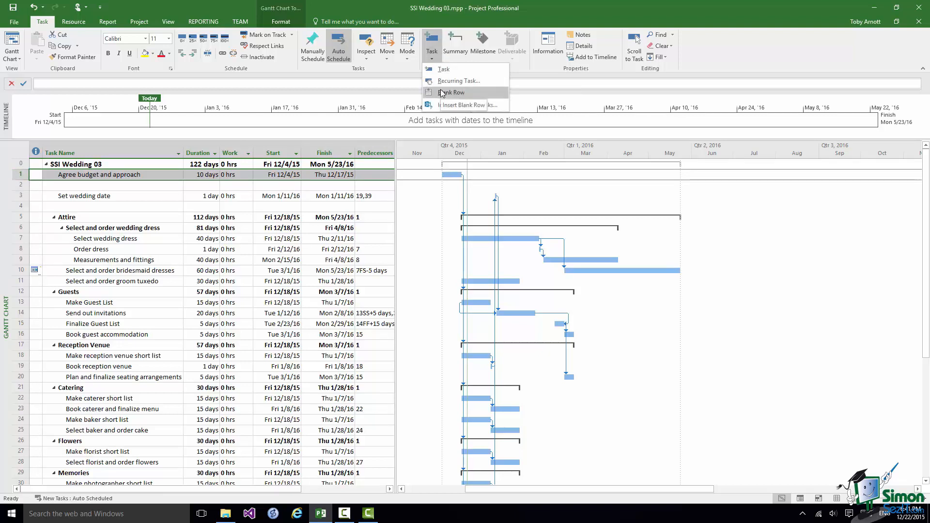
pyautogui.click(452, 92)
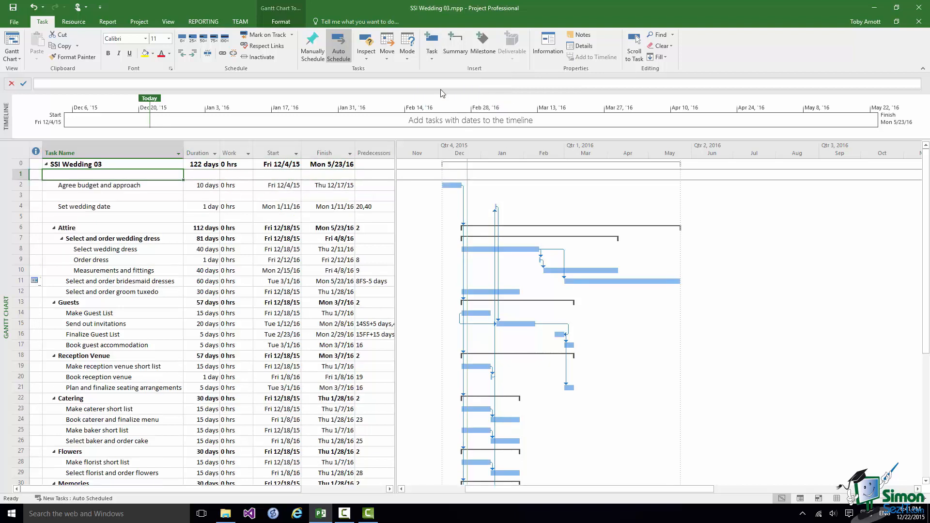